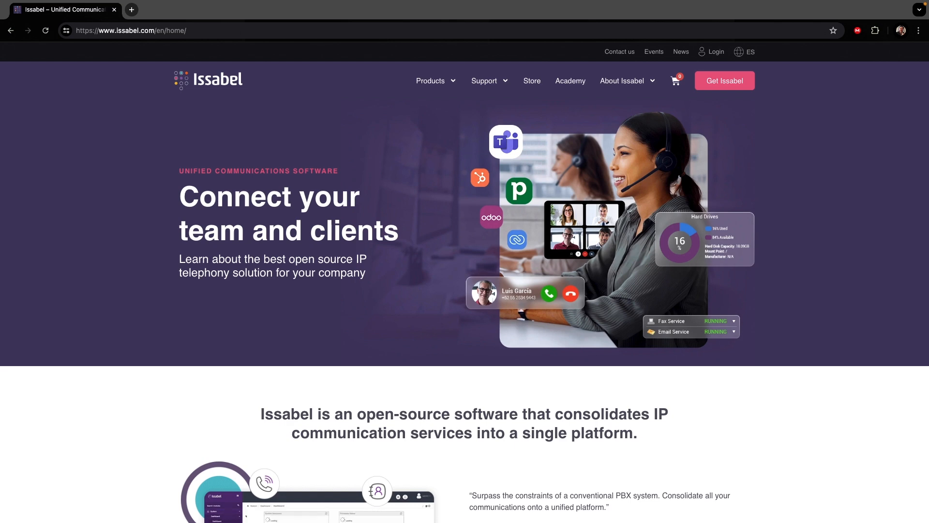
mouse_move(723, 80)
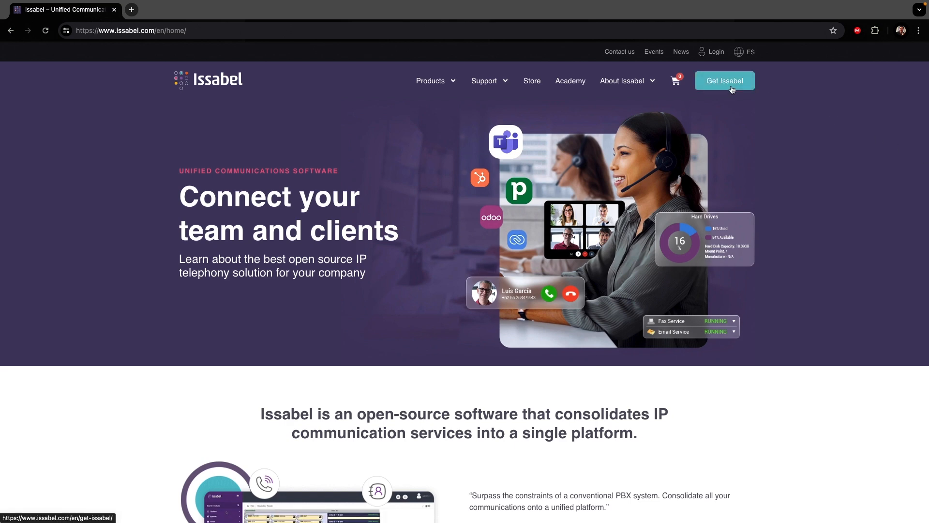
Go to the Download Issabel page through issabel.com's Get Issabel header link
left_click(723, 80)
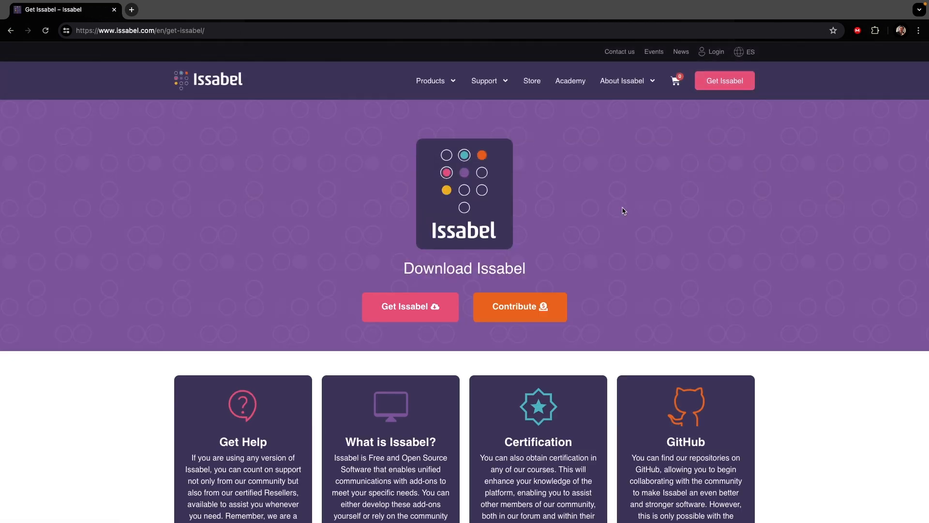
left_click(409, 307)
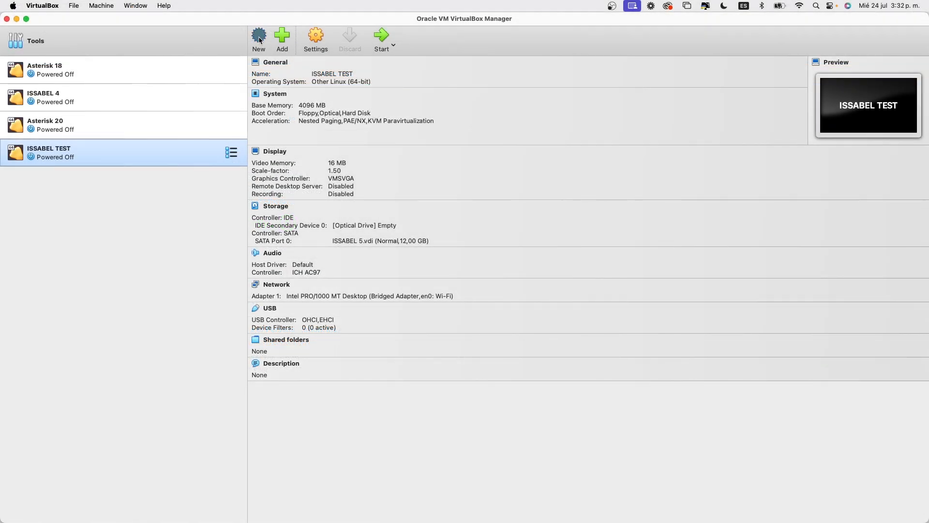
Name a new machine 'Issabel 5 Video' and select the Issabel 5 ISO image
left_click(258, 35)
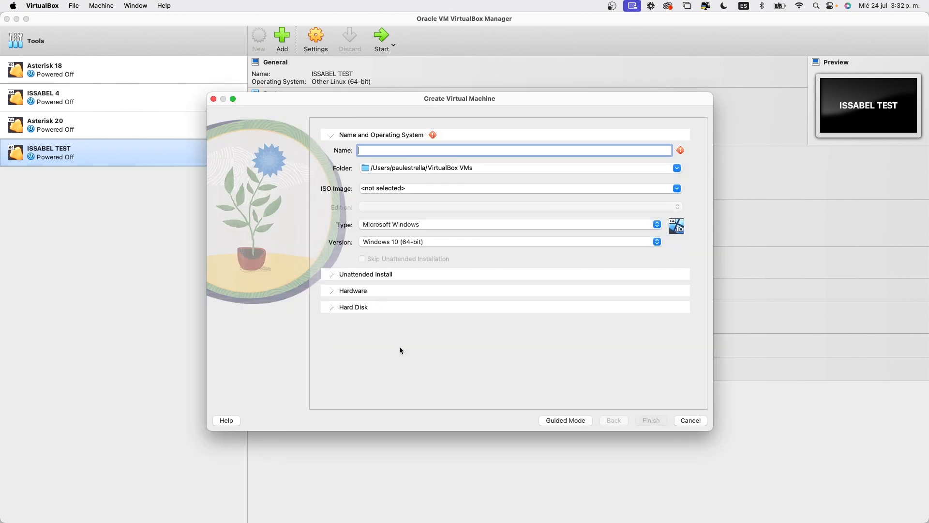
type("Issabel 5 Video")
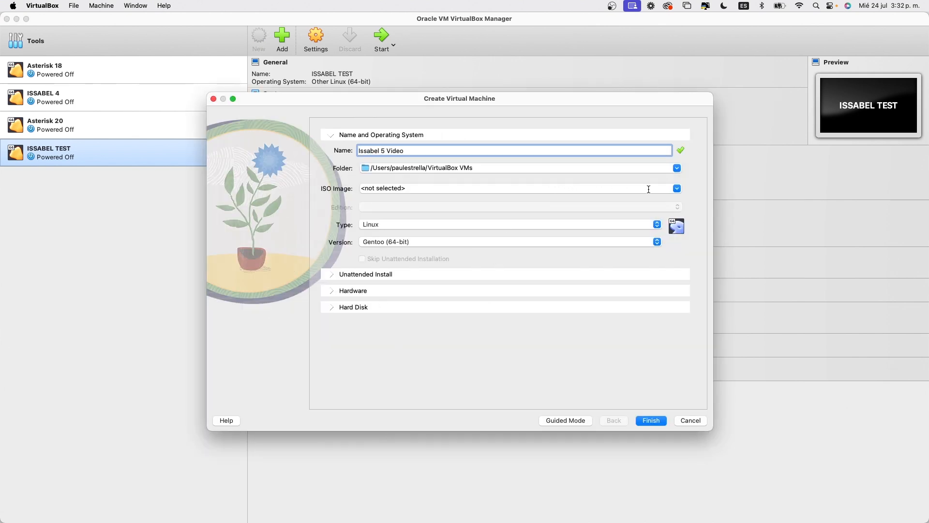
left_click(676, 188)
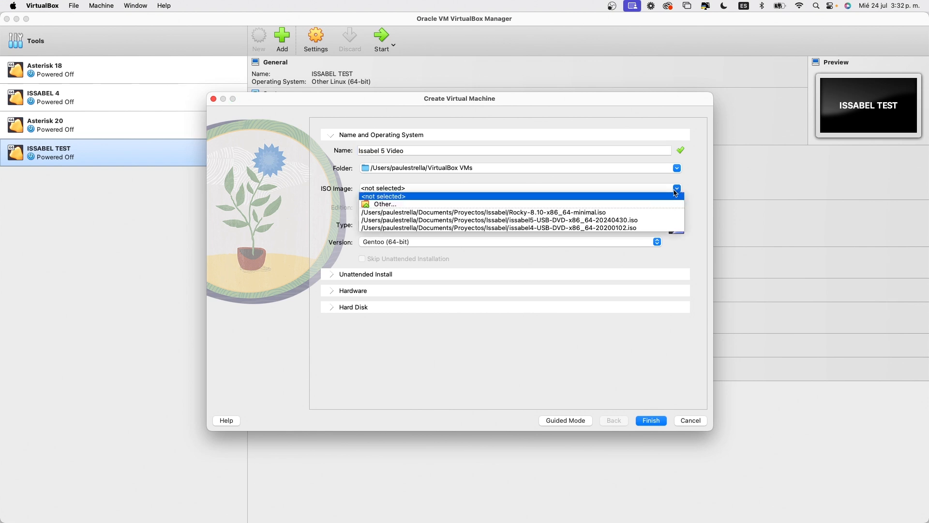
left_click(383, 204)
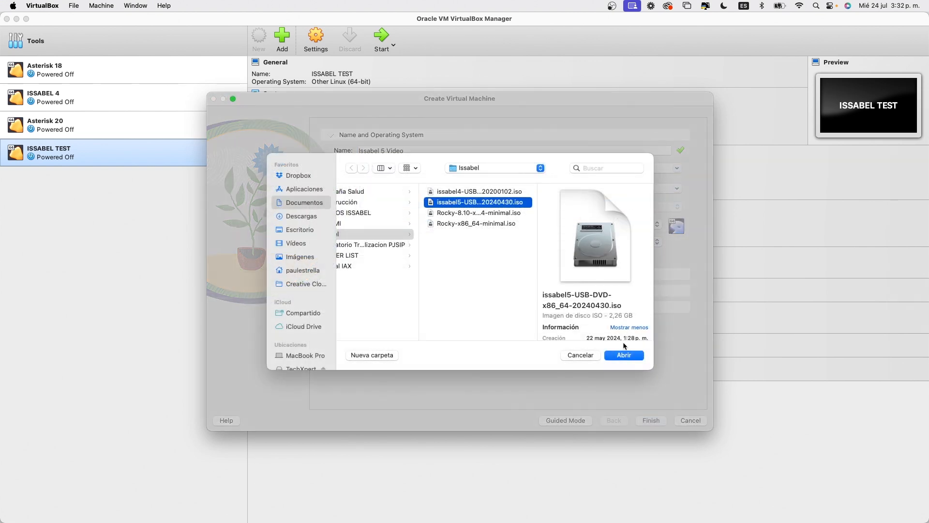
left_click(623, 355)
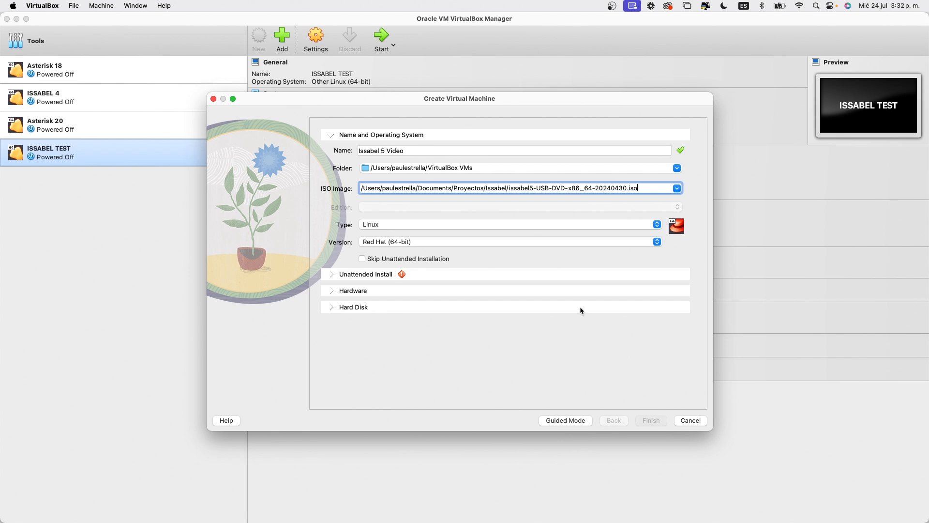
Skip unattended installation and set the version to Other Linux (64-bit)
left_click(362, 259)
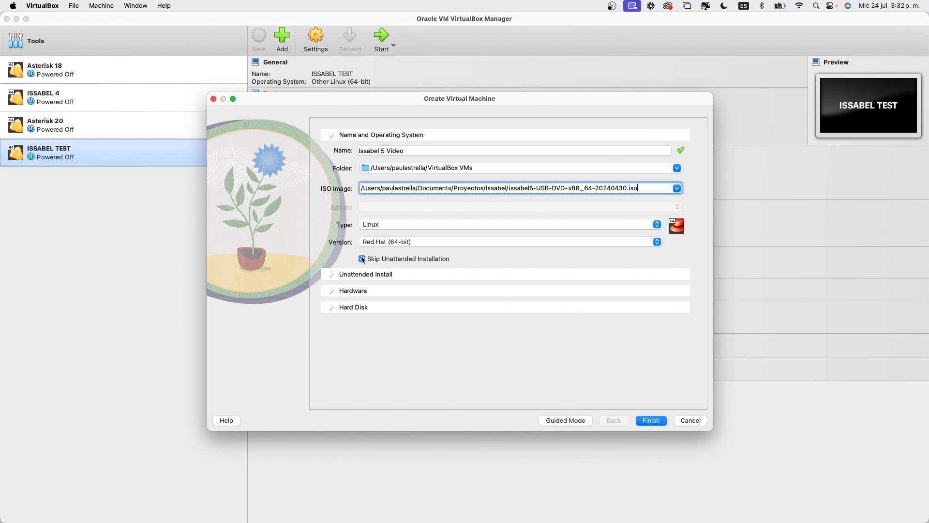
left_click(362, 258)
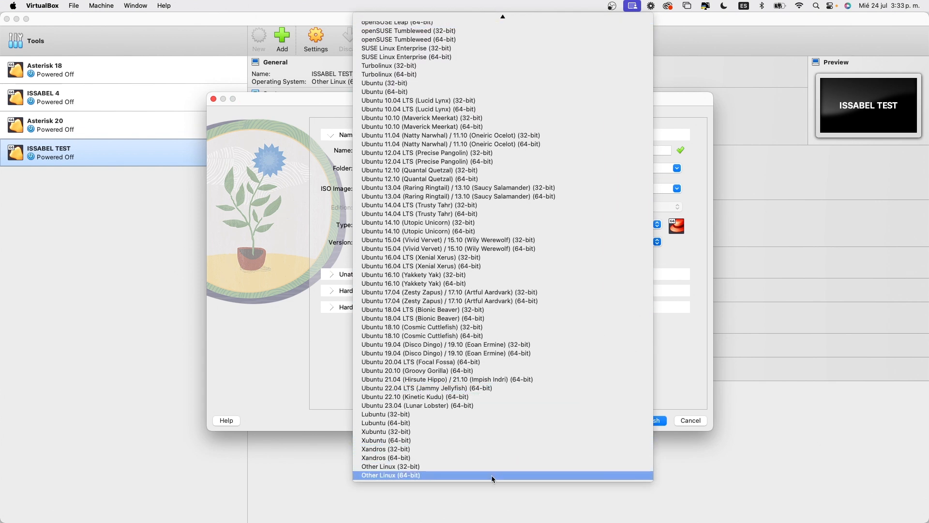
left_click(390, 475)
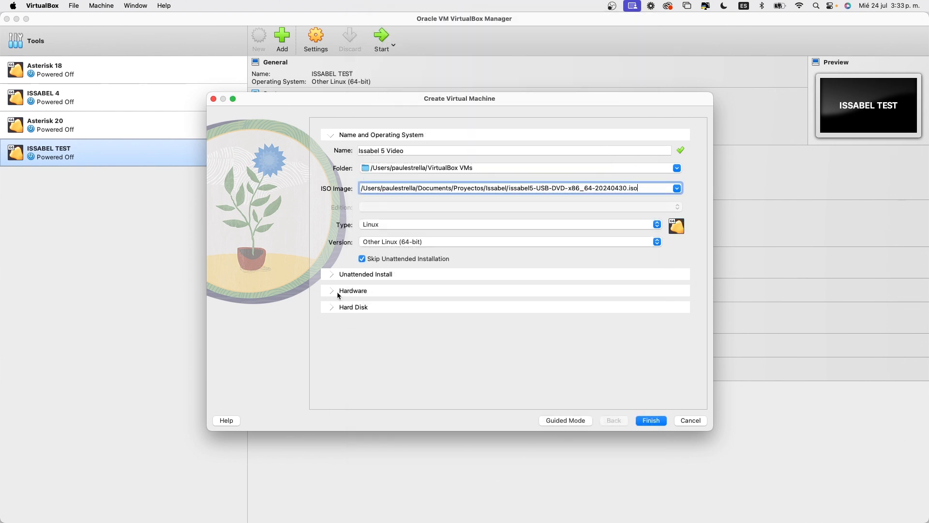
In Hardware, raise the Base Memory slider to 4096 MB, keeping 1 CPU
left_click(353, 290)
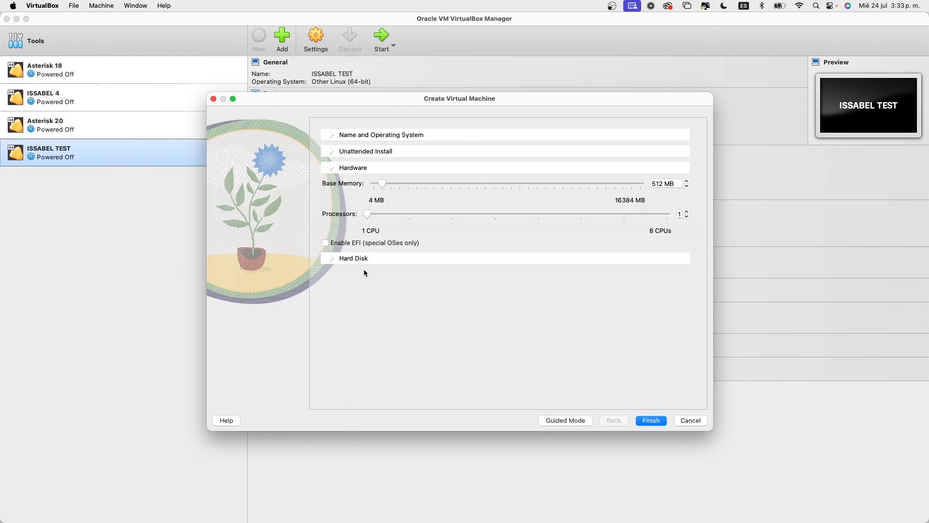
left_click_drag(382, 183, 413, 183)
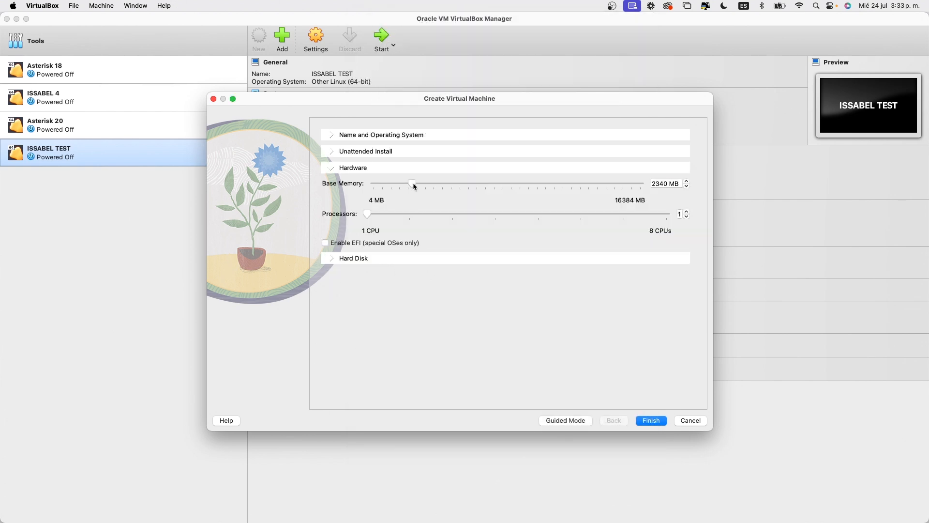
left_click_drag(413, 183, 427, 183)
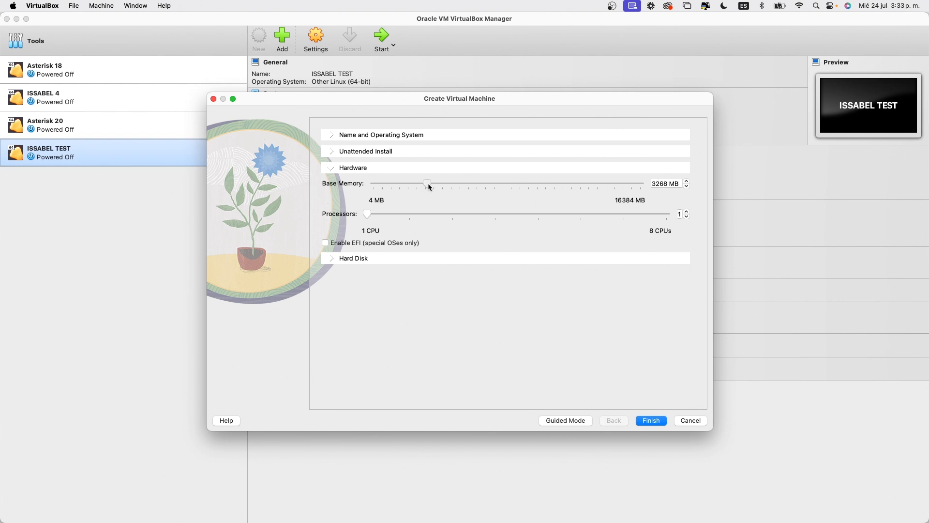
left_click_drag(427, 184, 430, 184)
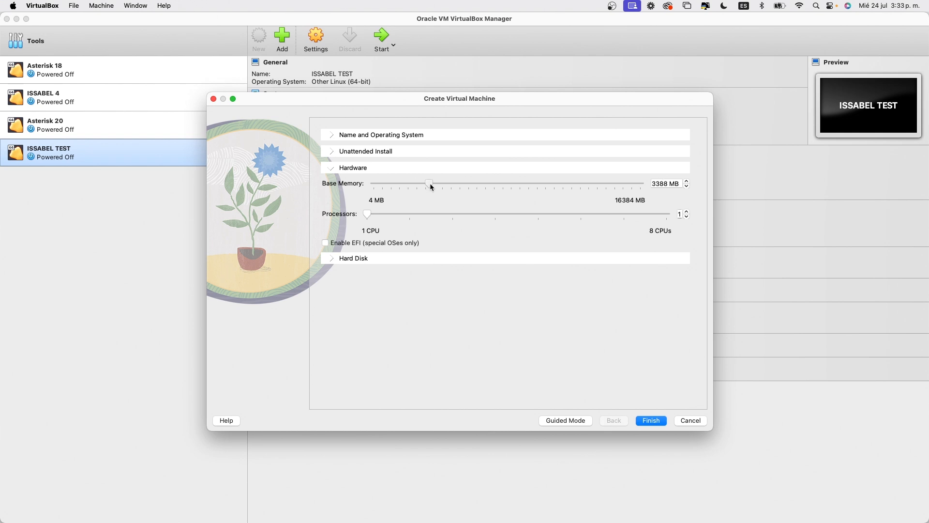
left_click_drag(430, 183, 436, 183)
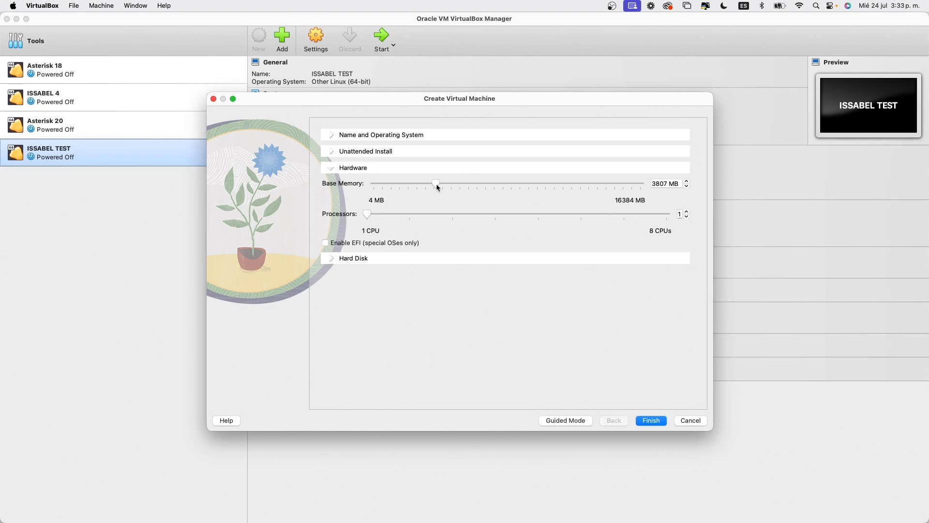
left_click_drag(436, 182, 441, 182)
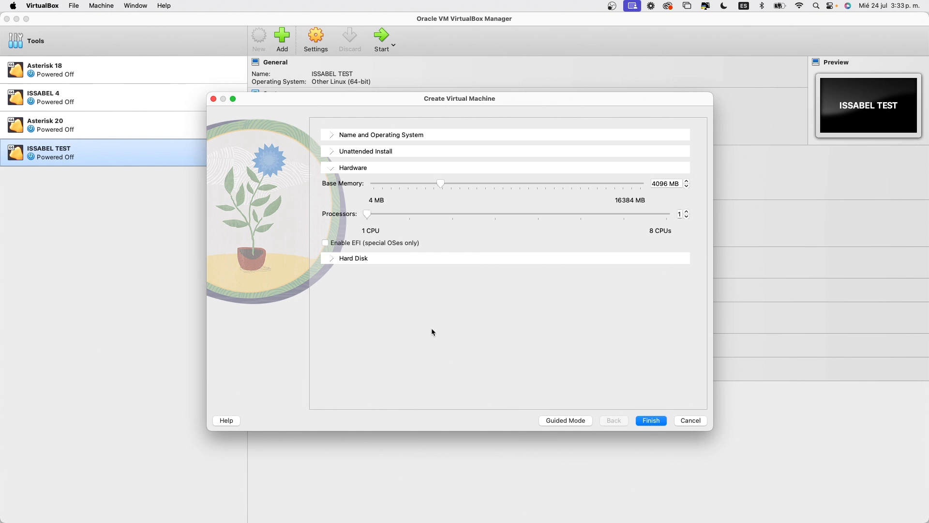
mouse_move(333, 268)
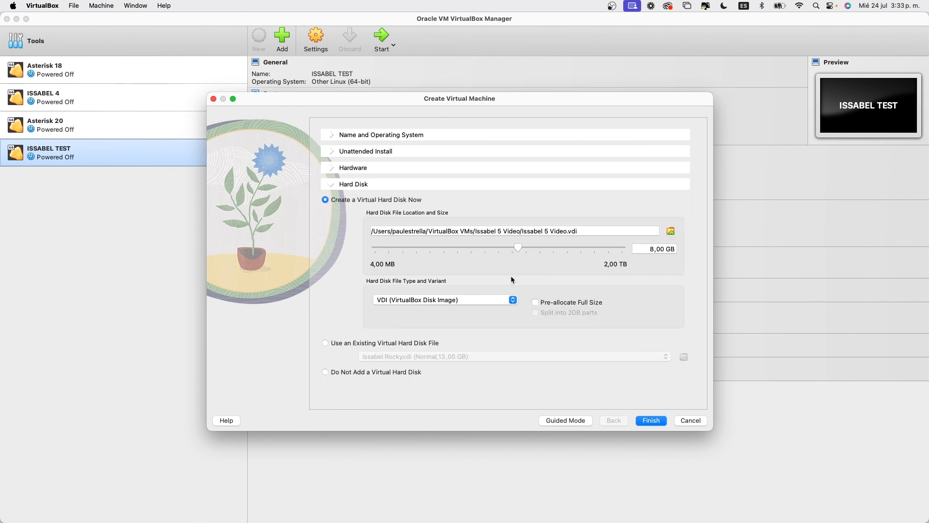
Size the virtual hard disk at 12,22 GB and finish creating the machine
left_click_drag(517, 248, 531, 248)
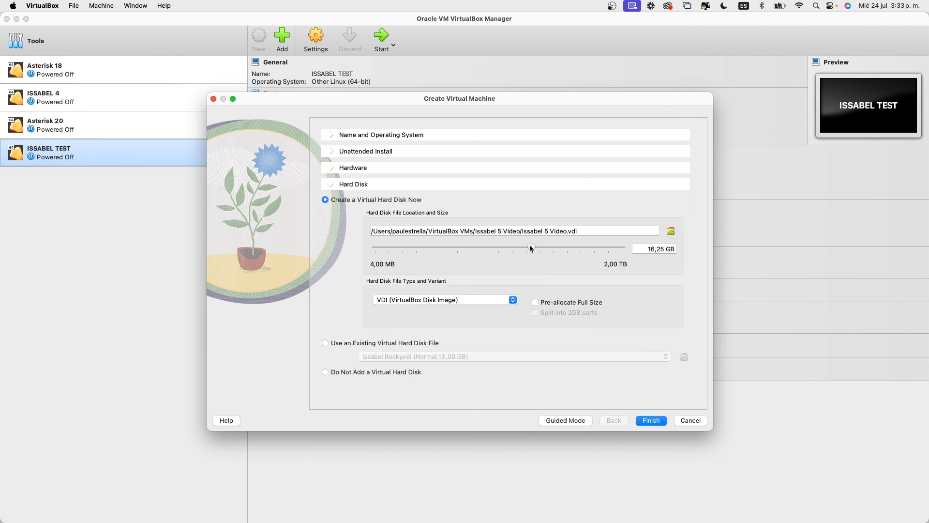
left_click_drag(531, 247, 524, 247)
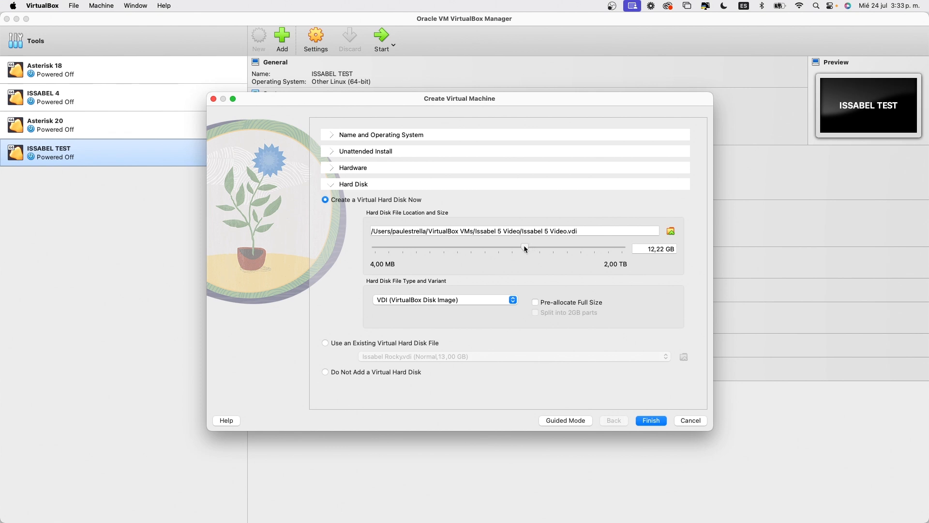
mouse_move(536, 341)
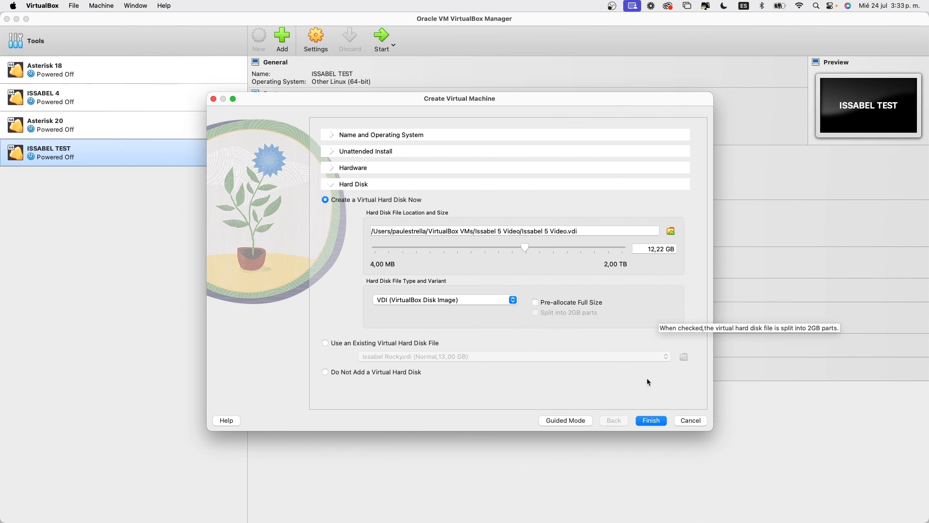
mouse_move(651, 420)
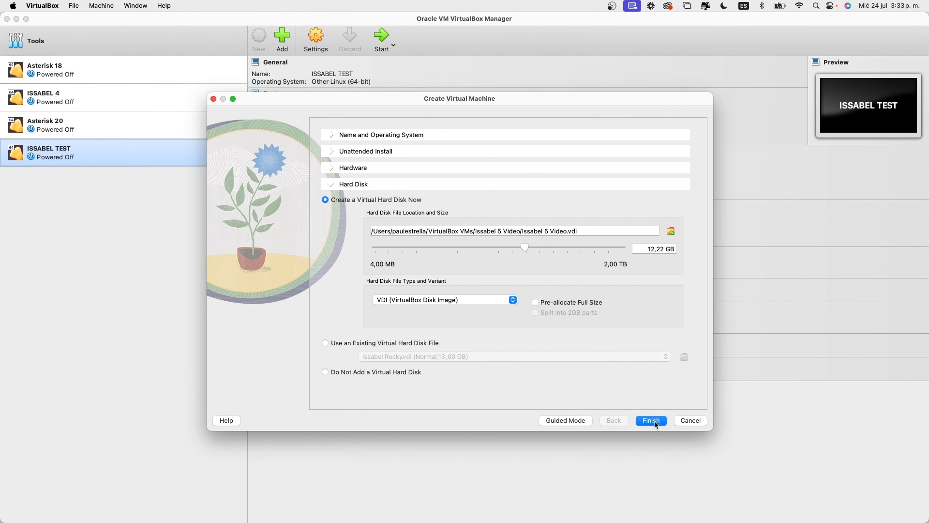
left_click(650, 420)
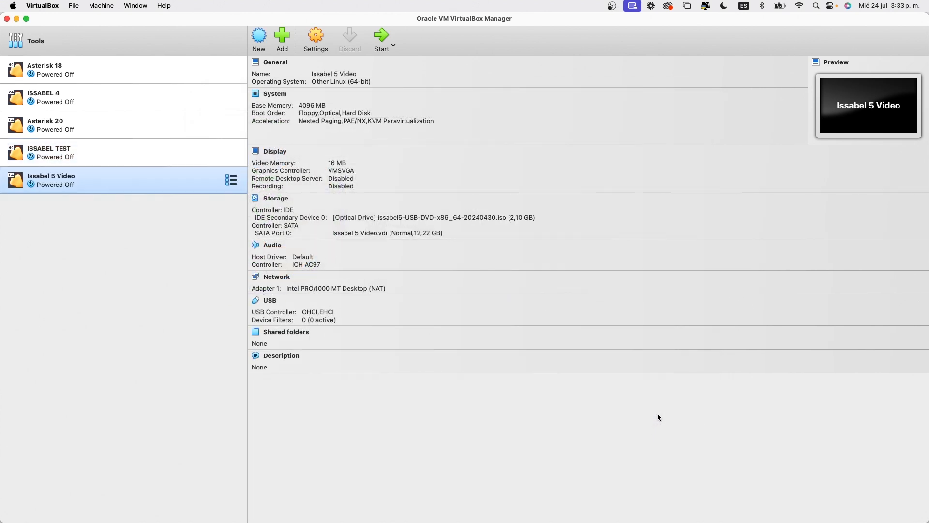
mouse_move(168, 289)
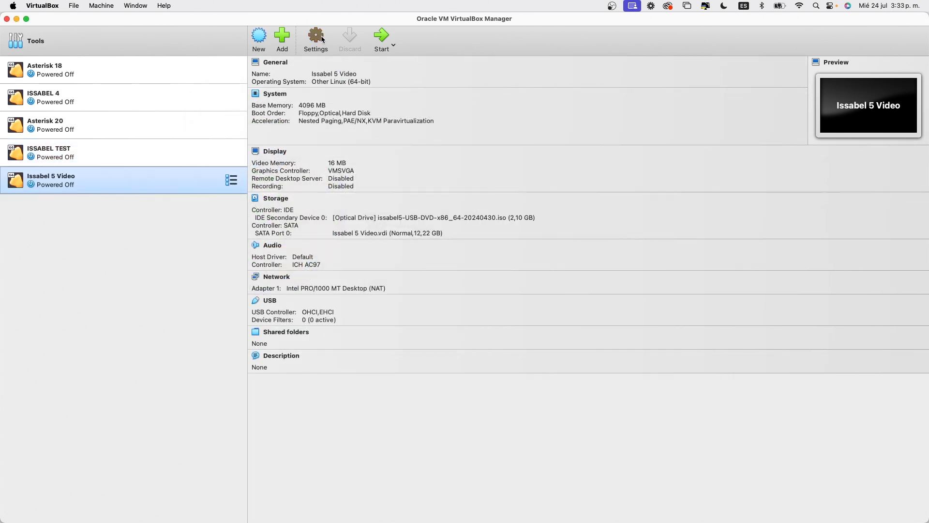
Set the machine's network adapter to Bridged Adapter on en0: Wi-Fi and save
left_click(315, 37)
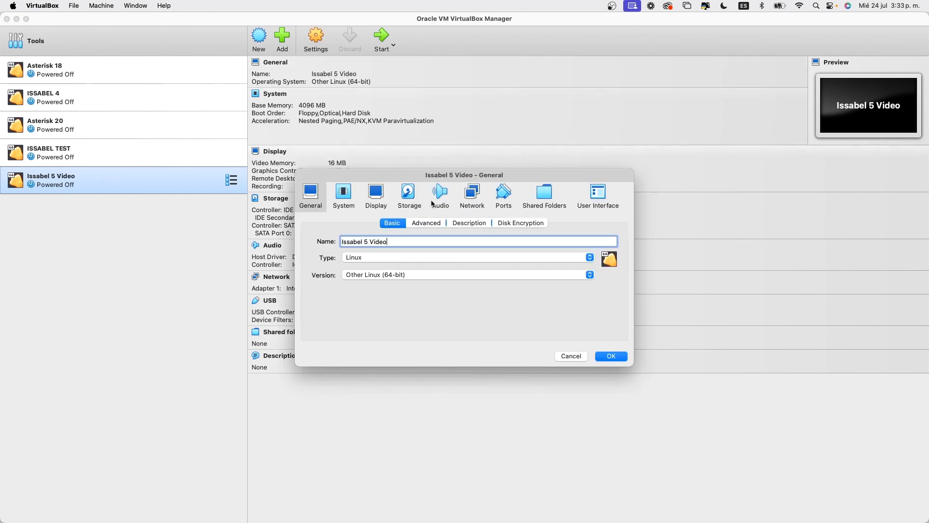
left_click(471, 195)
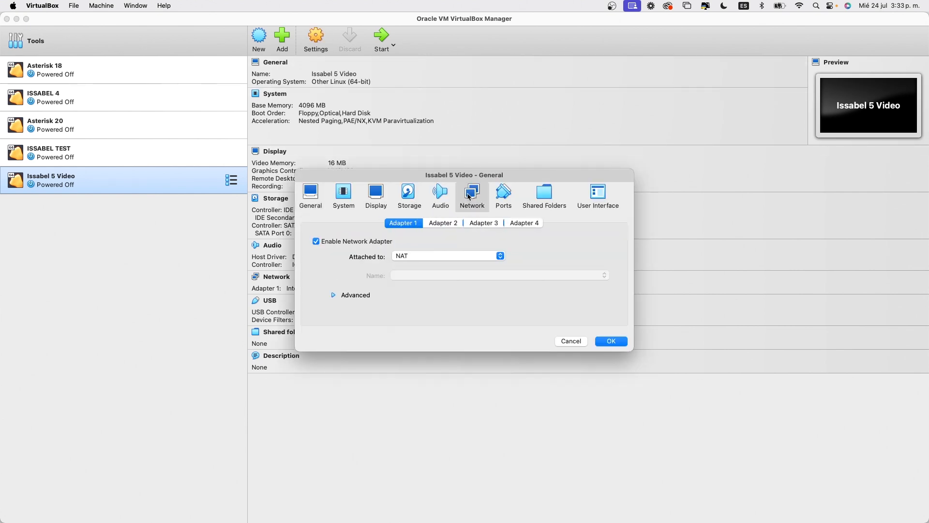
left_click(447, 255)
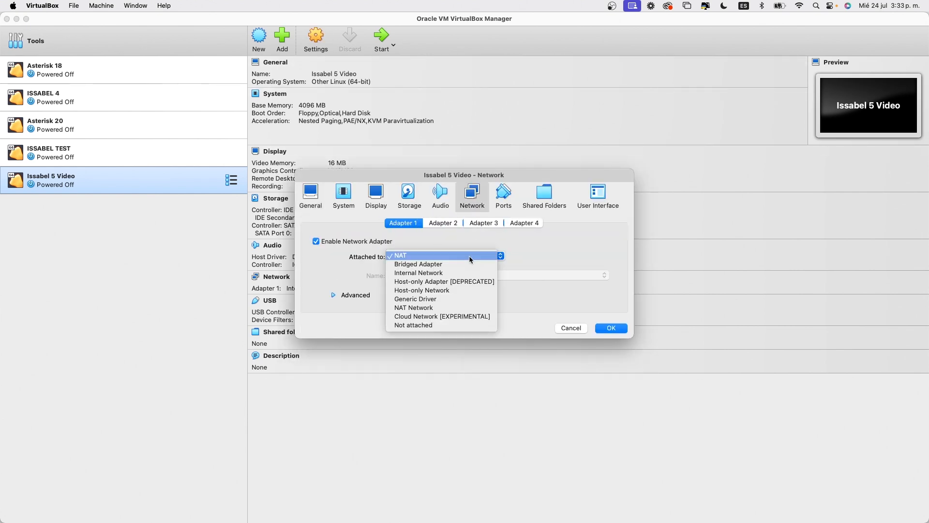
left_click(418, 264)
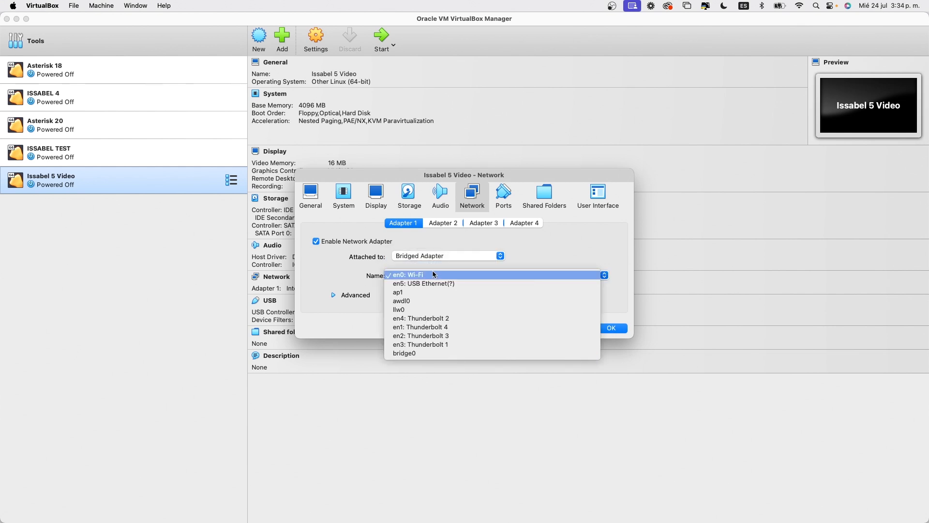
left_click(407, 275)
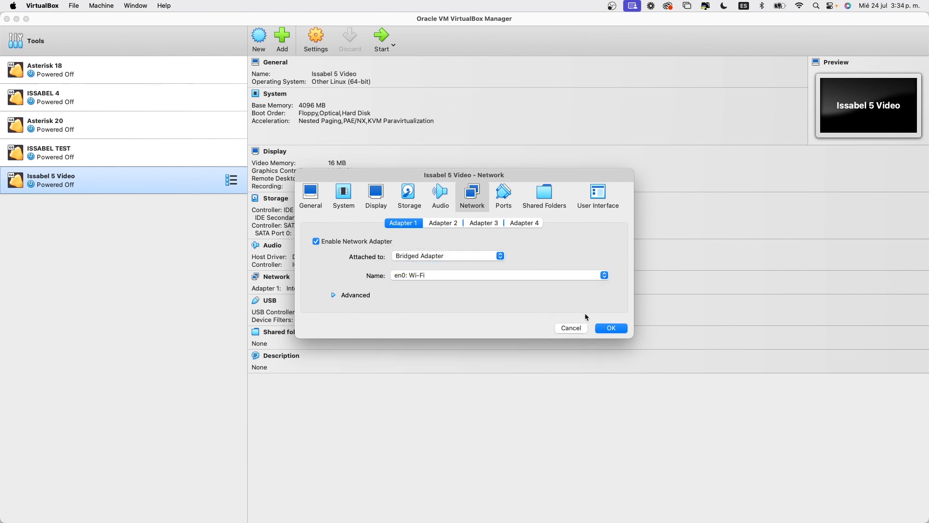
left_click(610, 327)
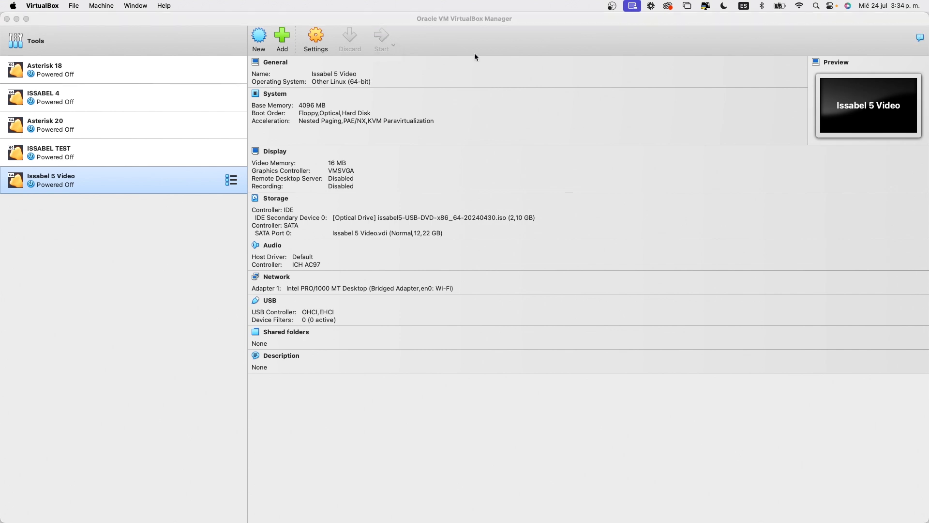
Boot the VM and filter the installer languages by 'engl' to English (United States)
left_click(381, 38)
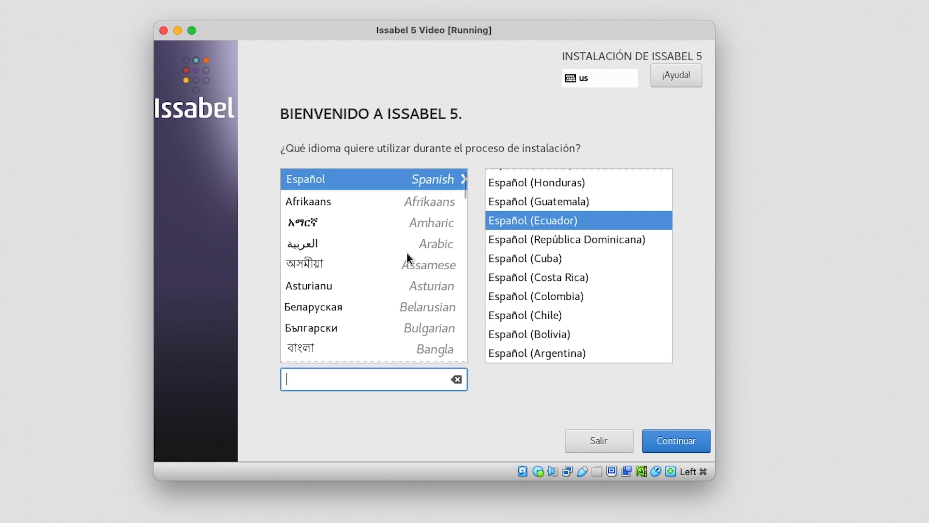
type("engl")
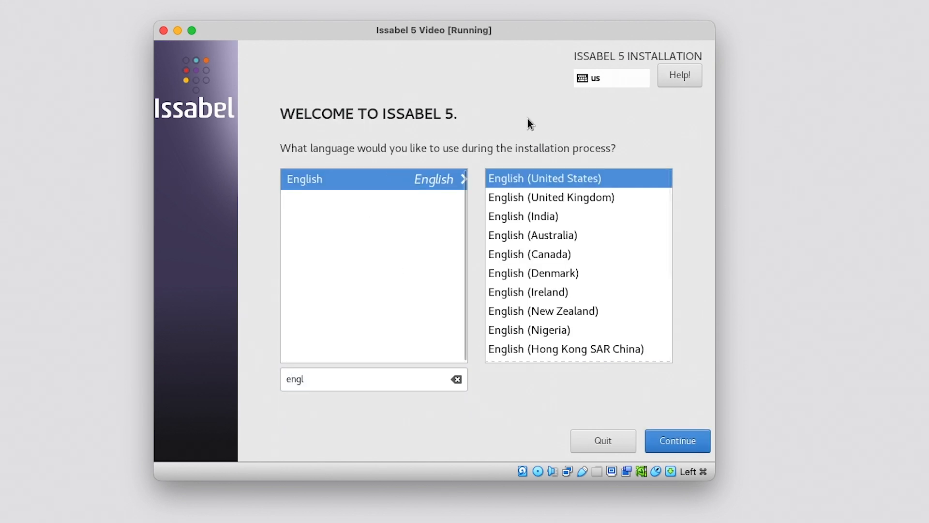
scroll("down", 3)
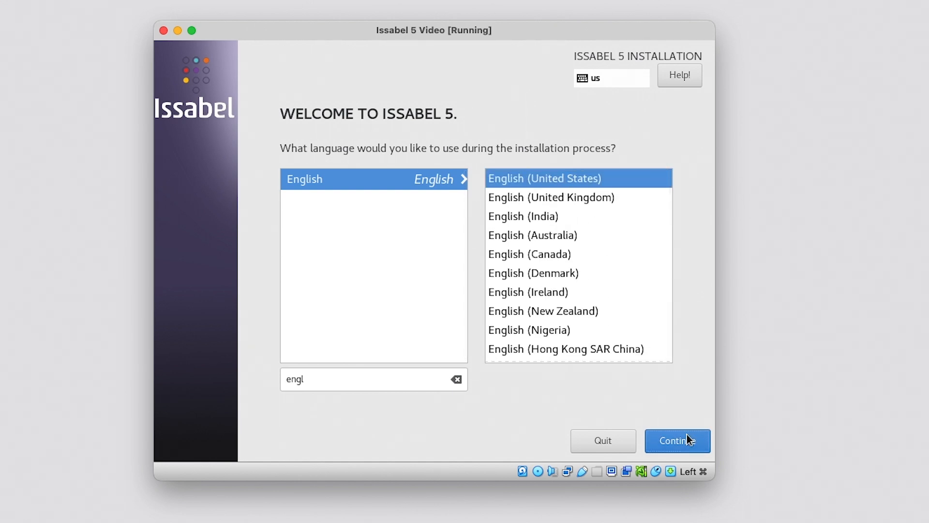
Continue in English and add English (US, alt. intl.) and Spanish; Castilian keyboard layouts
left_click(676, 440)
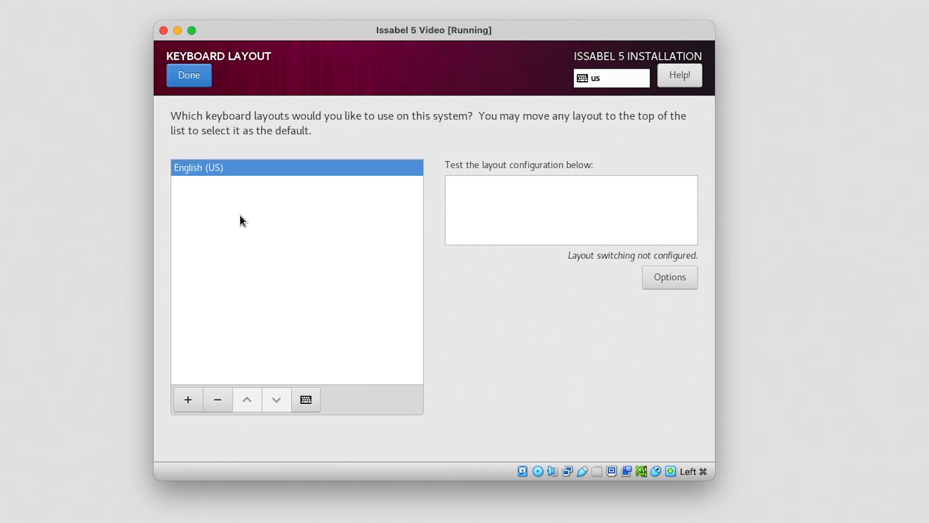
left_click(187, 399)
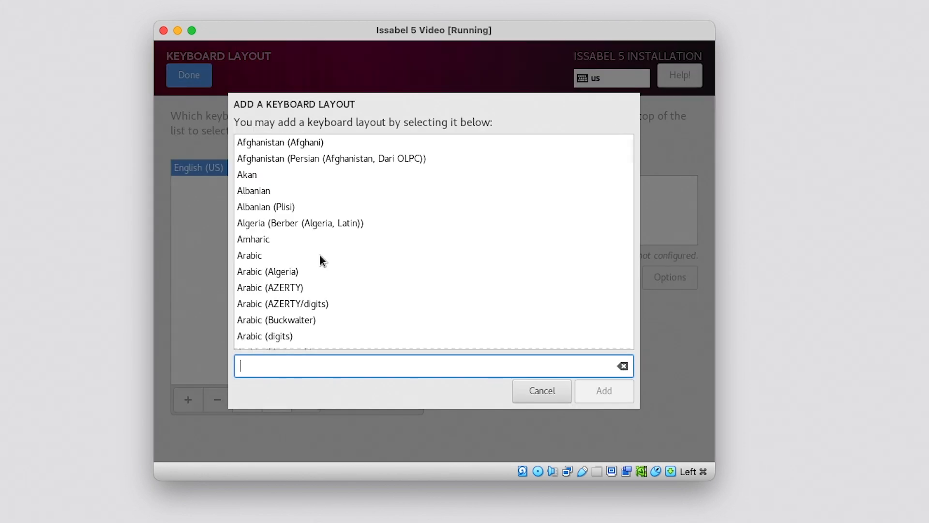
left_click(604, 391)
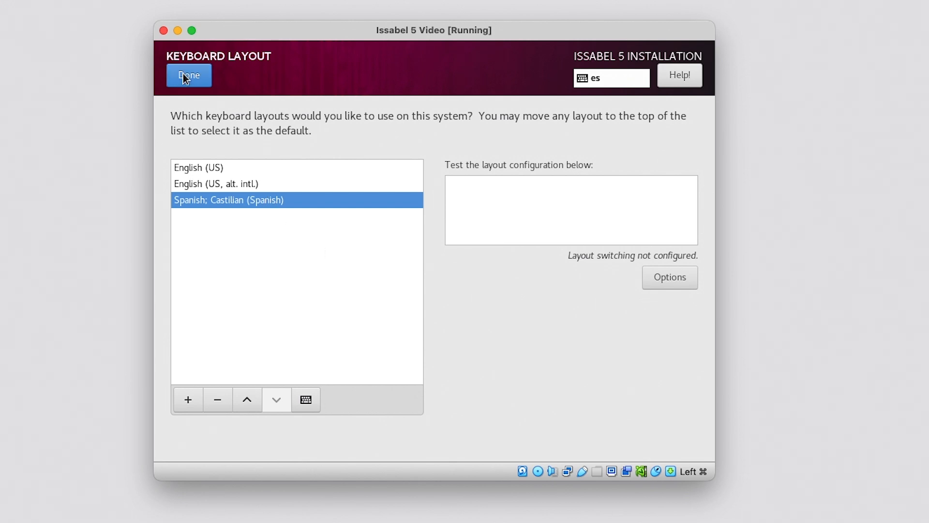
left_click(188, 76)
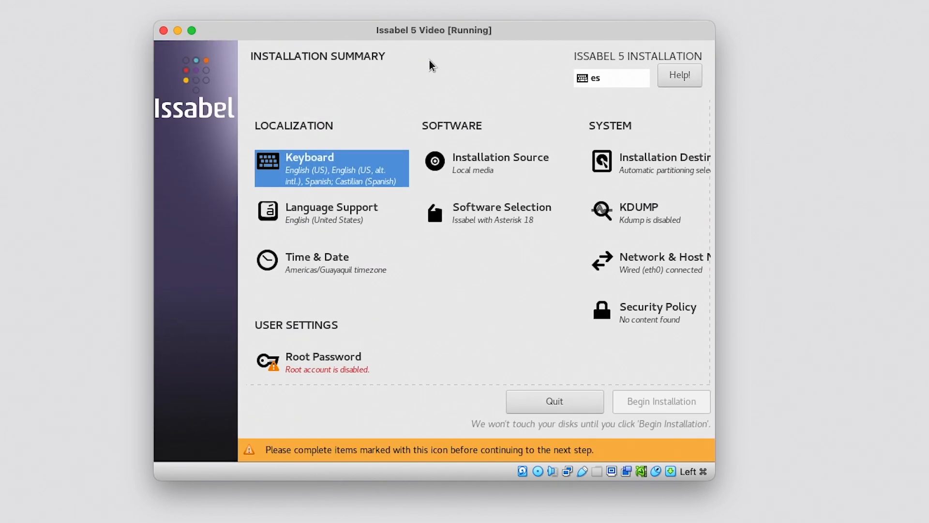
mouse_move(471, 77)
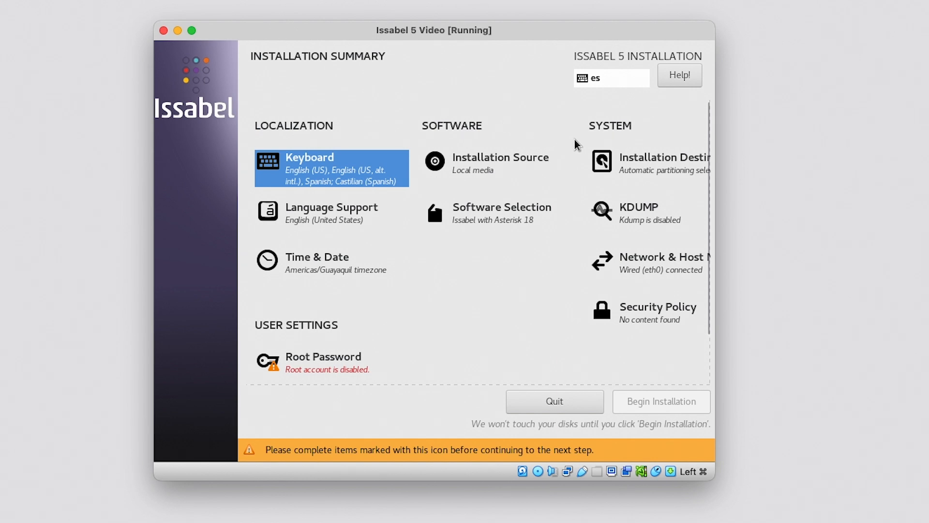
Choose Custom storage configuration under Installation Destination for the 12.22 GiB disk
left_click(661, 163)
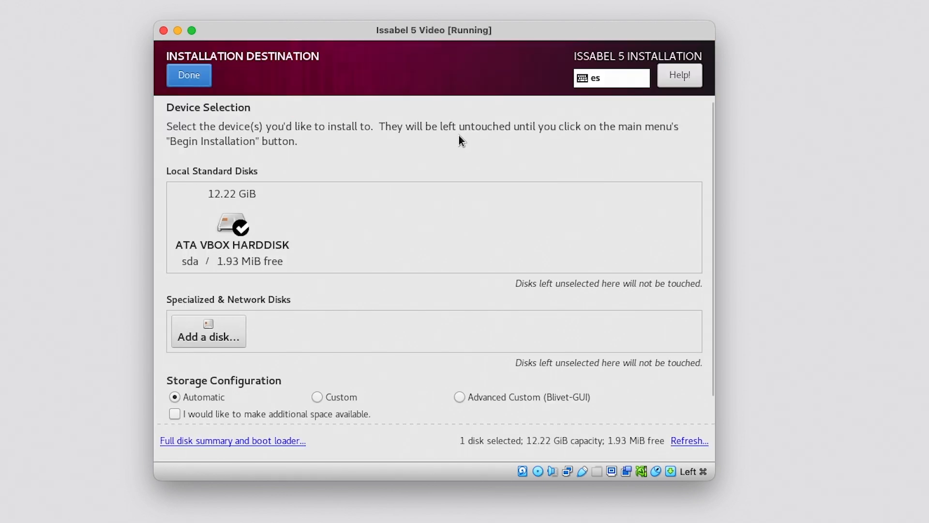
mouse_move(237, 229)
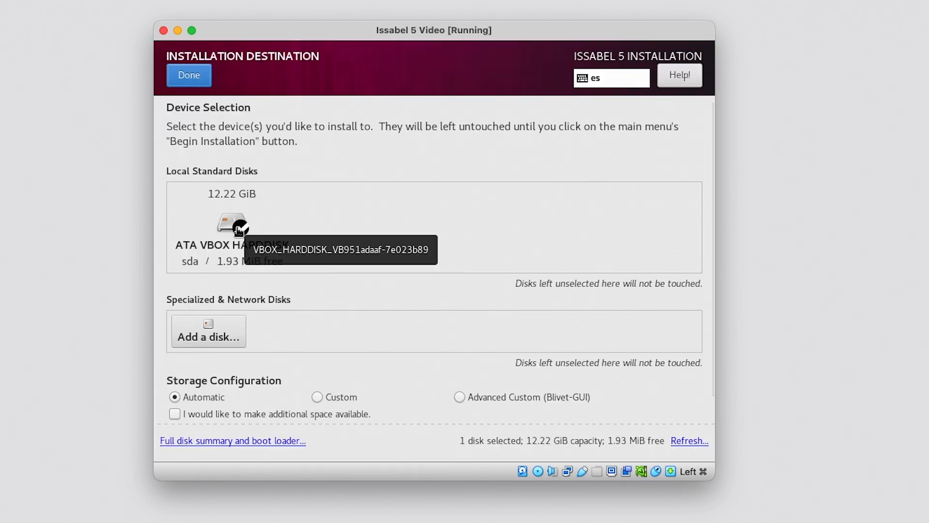
mouse_move(315, 357)
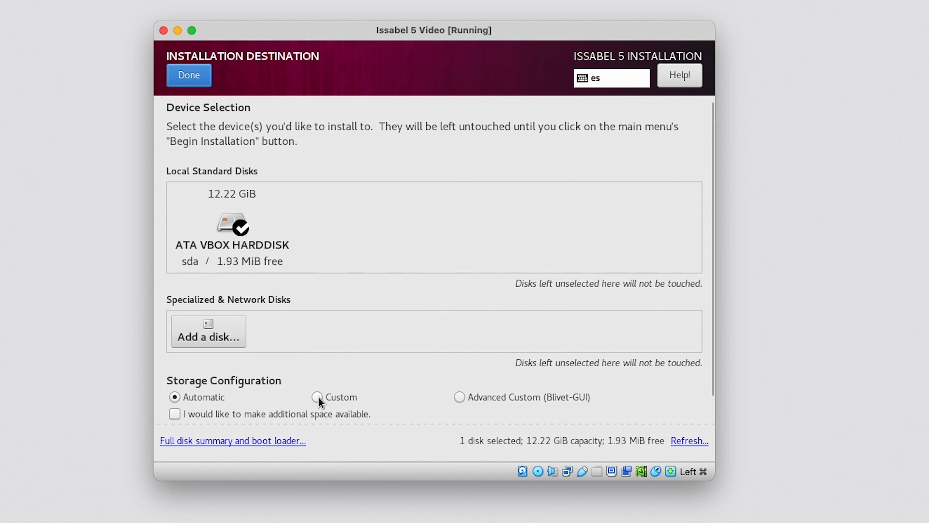
left_click(317, 397)
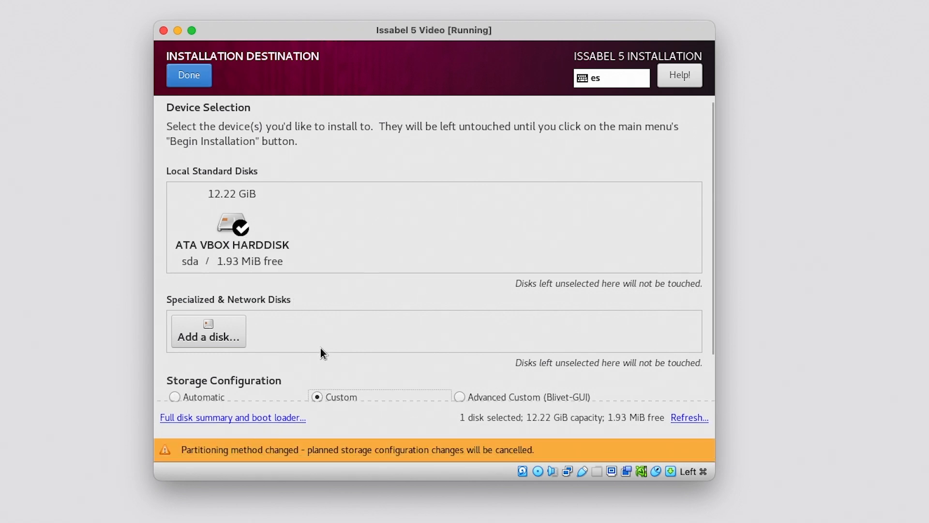
mouse_move(314, 369)
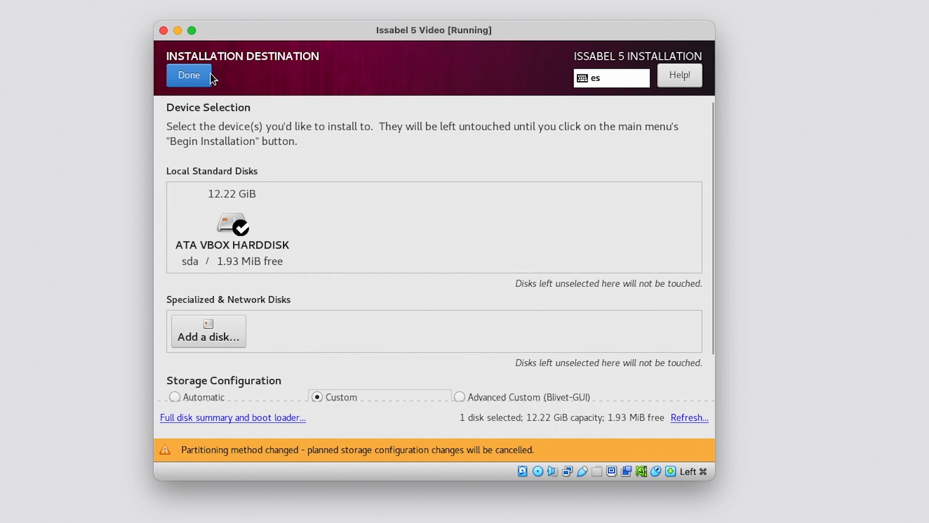
left_click(188, 75)
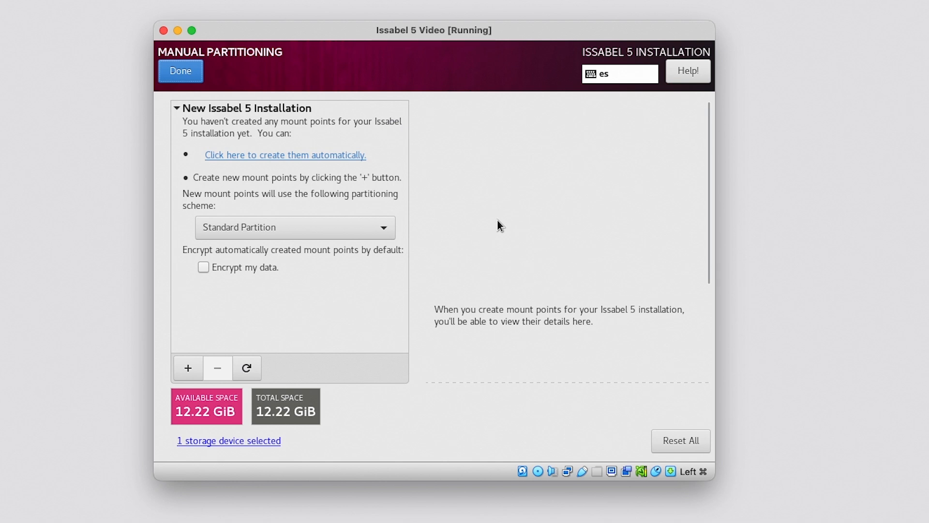
mouse_move(325, 156)
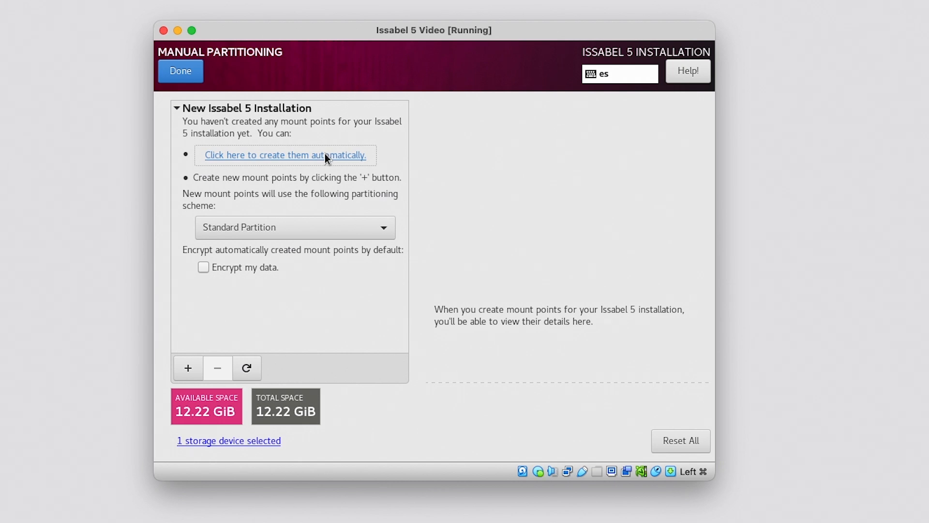
Auto-create /boot, / and swap mount points, then accept the summary of changes
left_click(286, 155)
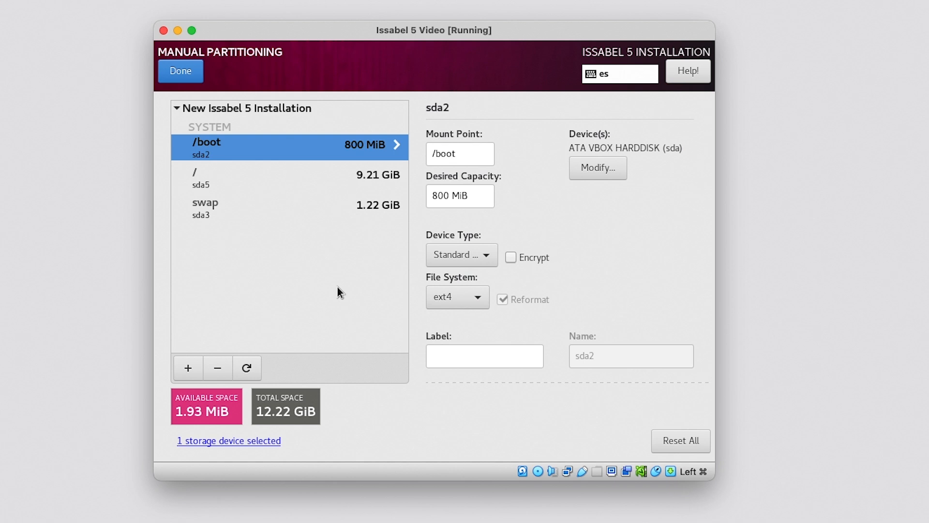
mouse_move(180, 71)
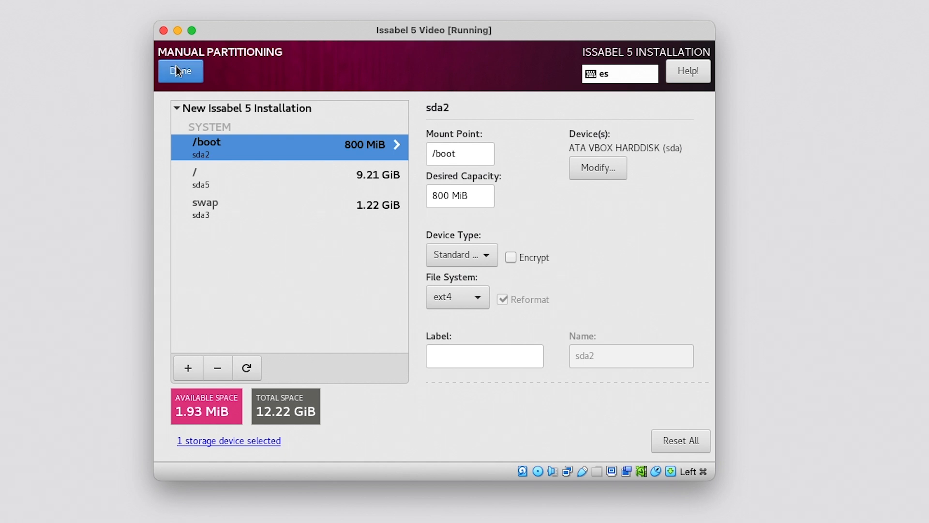
left_click(180, 71)
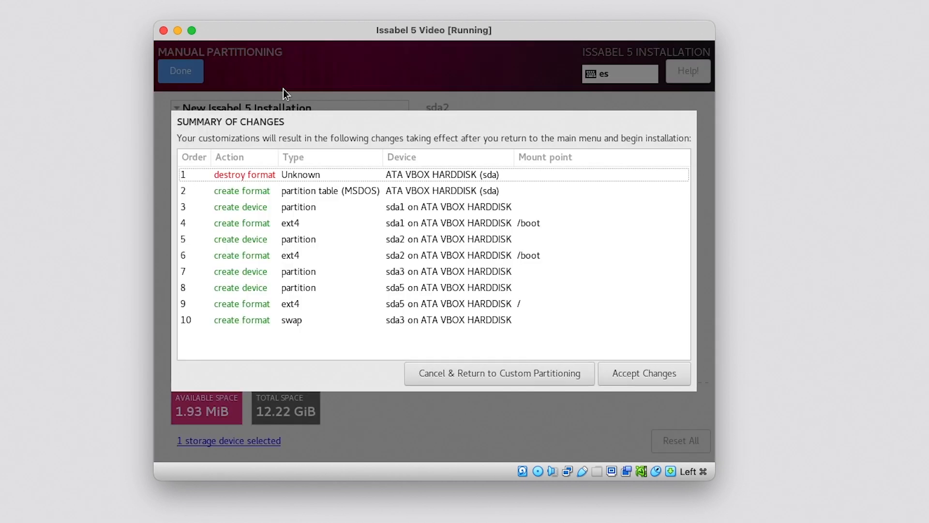
left_click(643, 373)
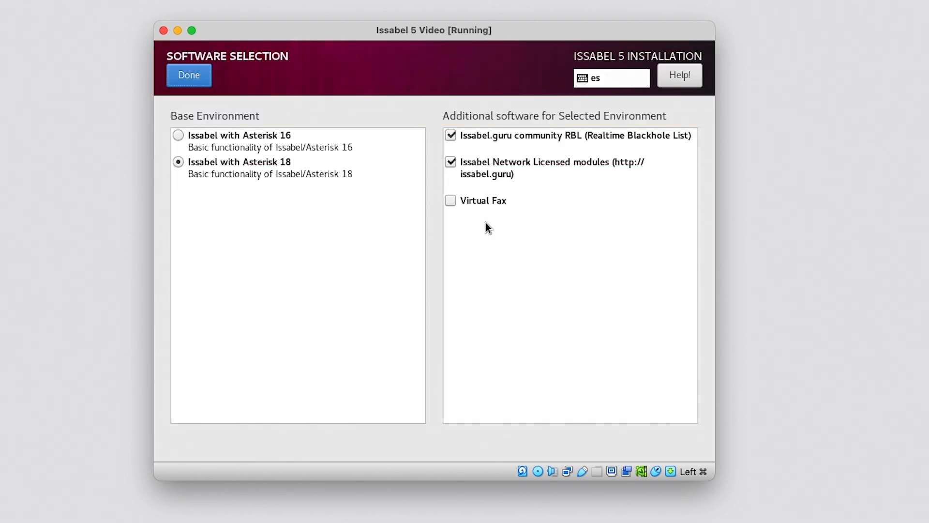
mouse_move(201, 210)
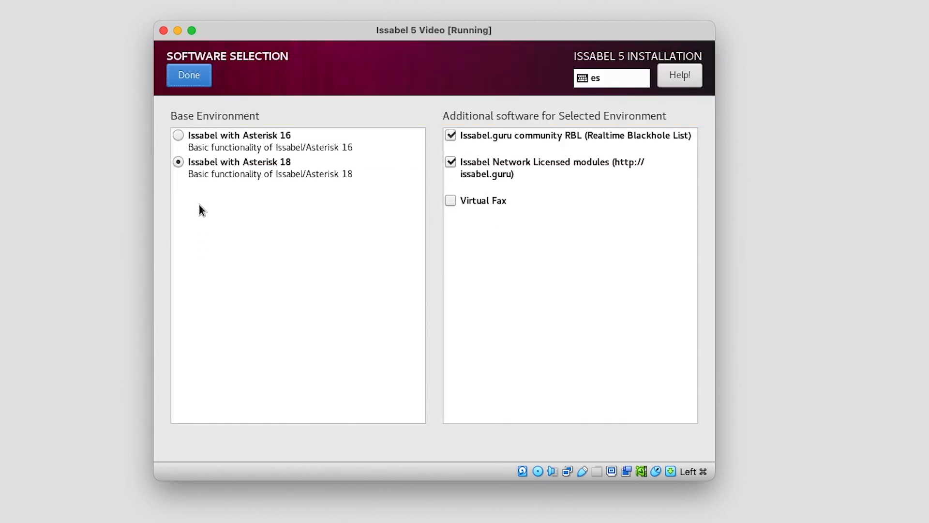
Select Issabel with Asterisk 18, keeping RBL and Licensed modules, without Virtual Fax
left_click(239, 135)
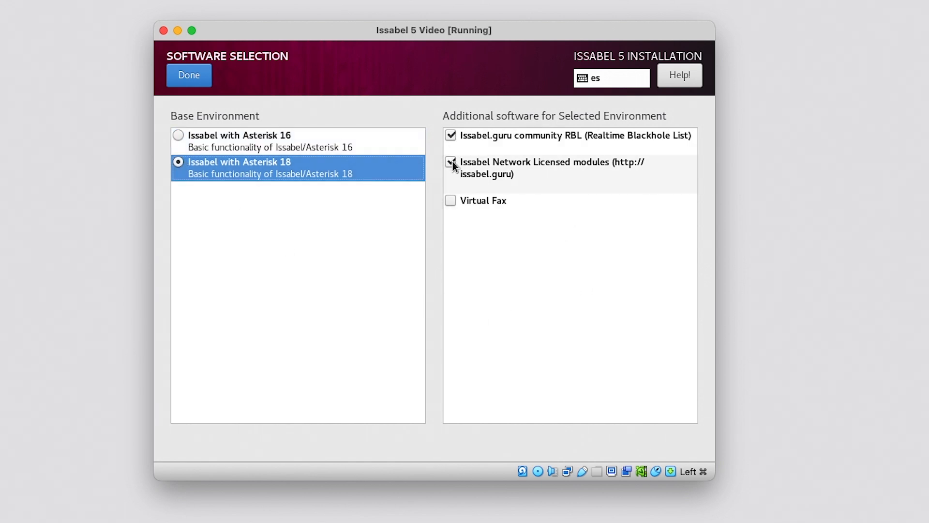
left_click(450, 163)
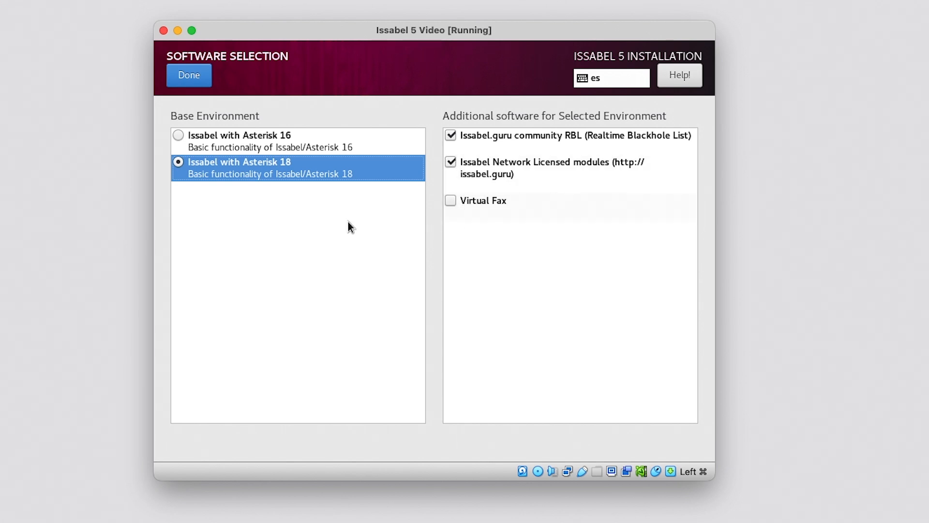
left_click(188, 75)
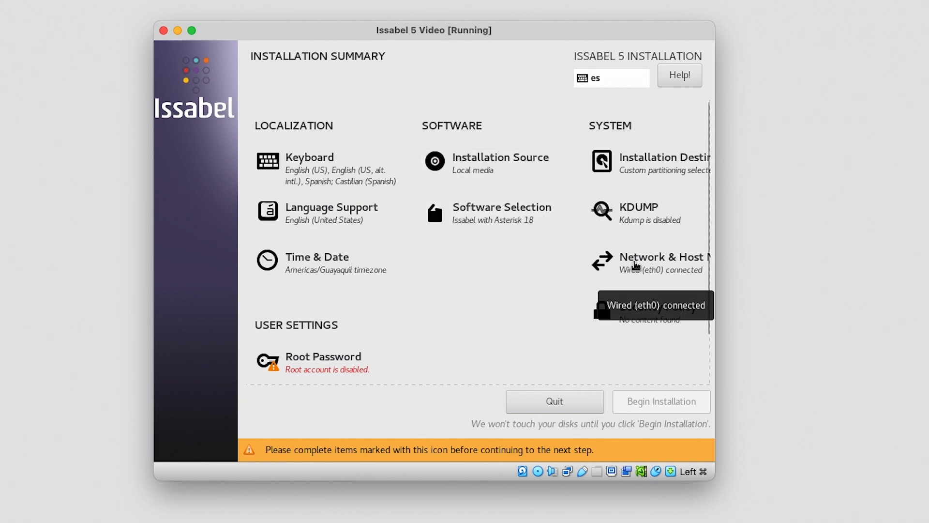
Change the installer's host name to issabel5video.com and apply it
left_click(659, 262)
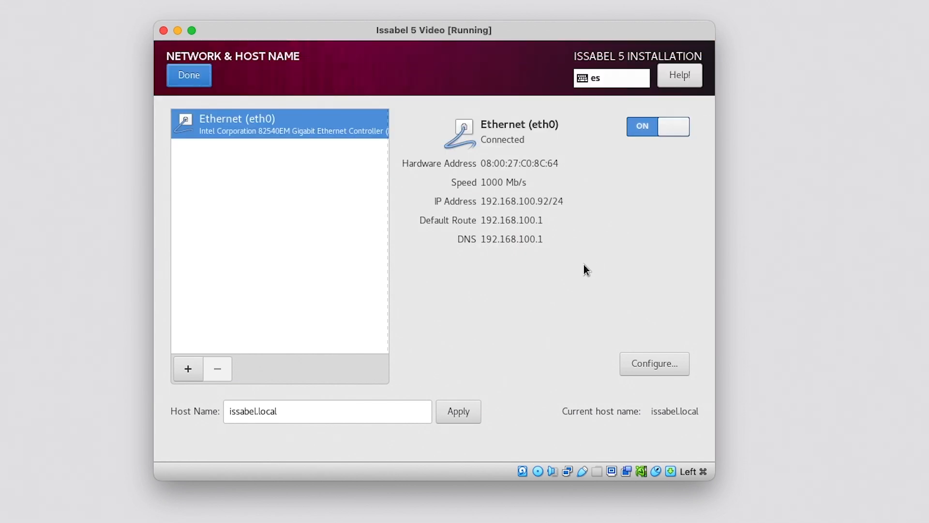
mouse_move(657, 127)
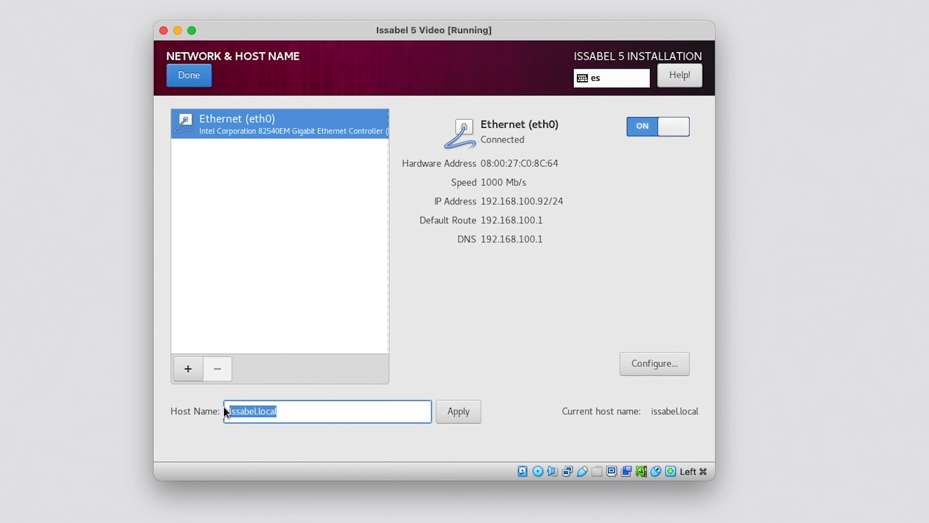
type("issabel5video.com")
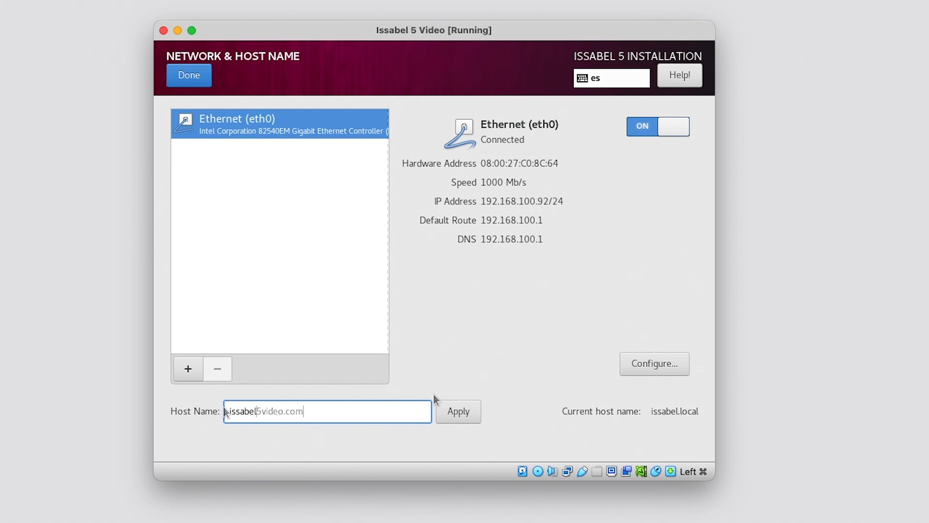
mouse_move(458, 411)
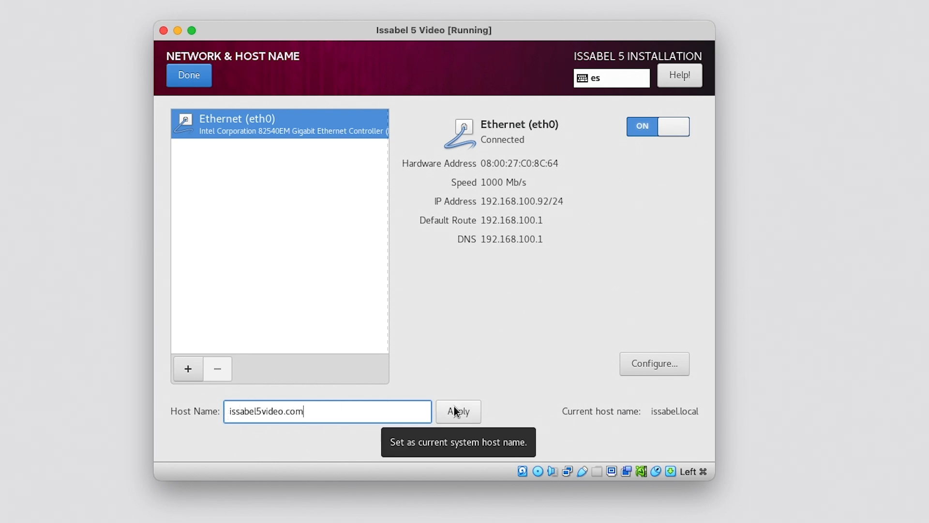
left_click(457, 411)
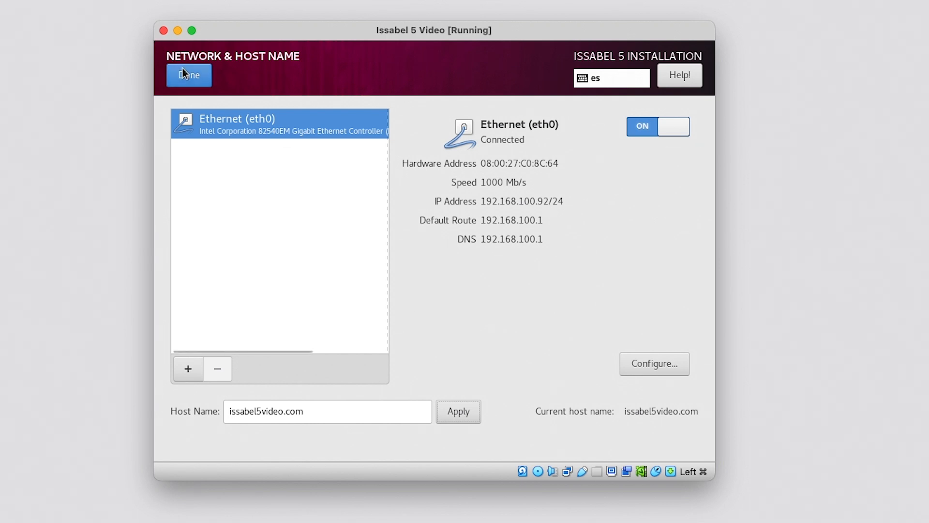
left_click(188, 75)
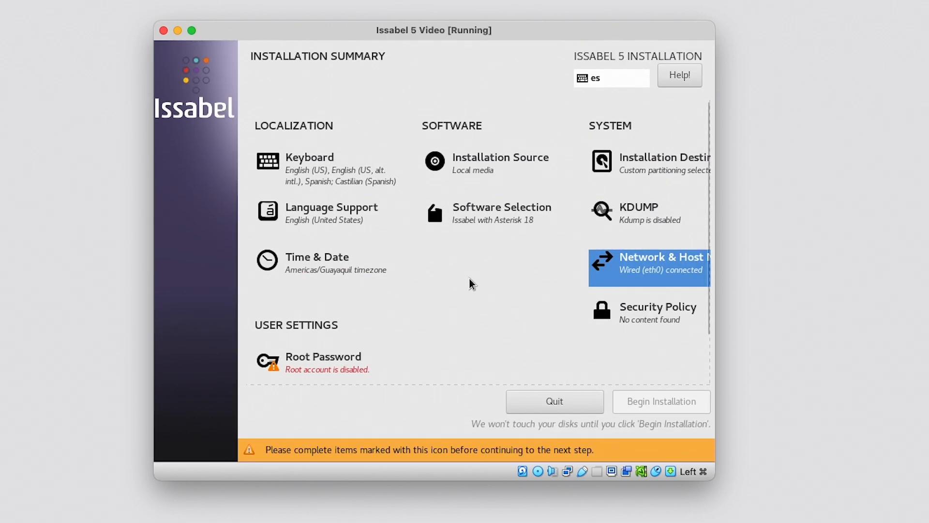
mouse_move(333, 262)
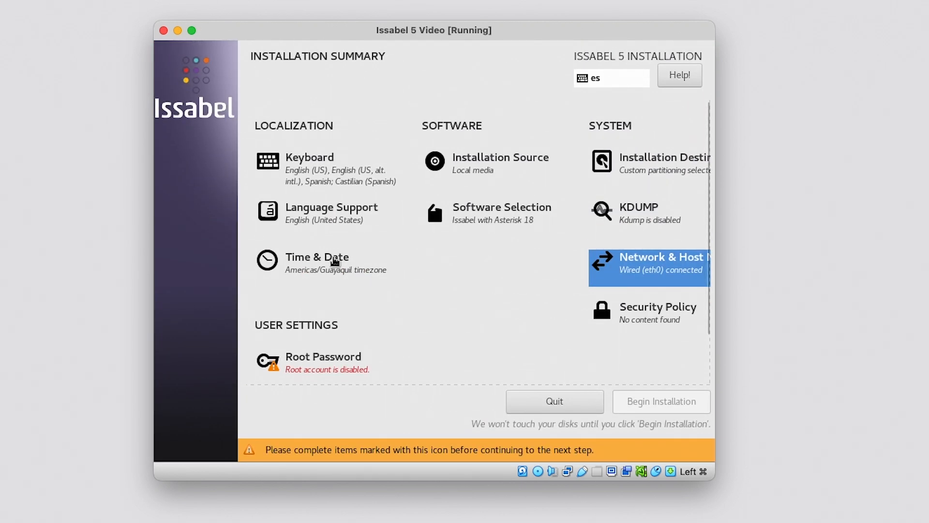
Keep the Americas/Guayaquil time zone with network time on in Time & Date
left_click(316, 257)
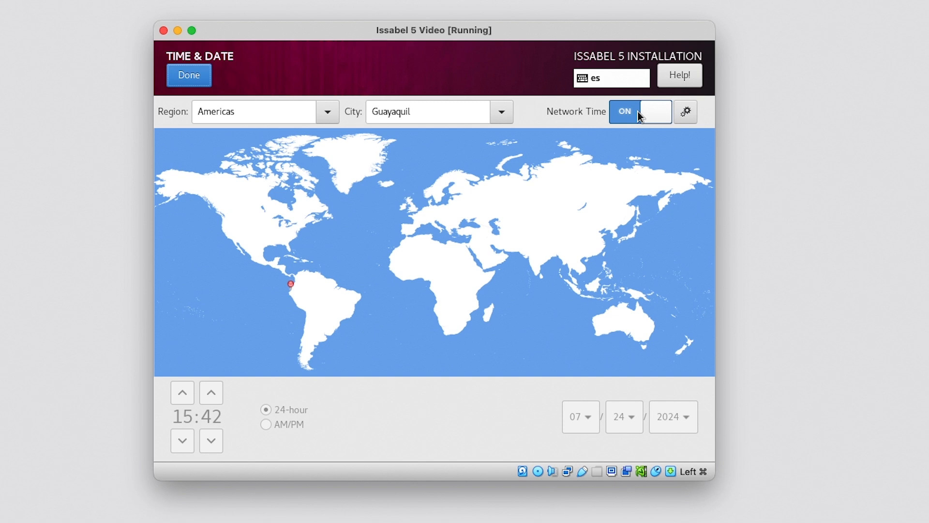
left_click(640, 111)
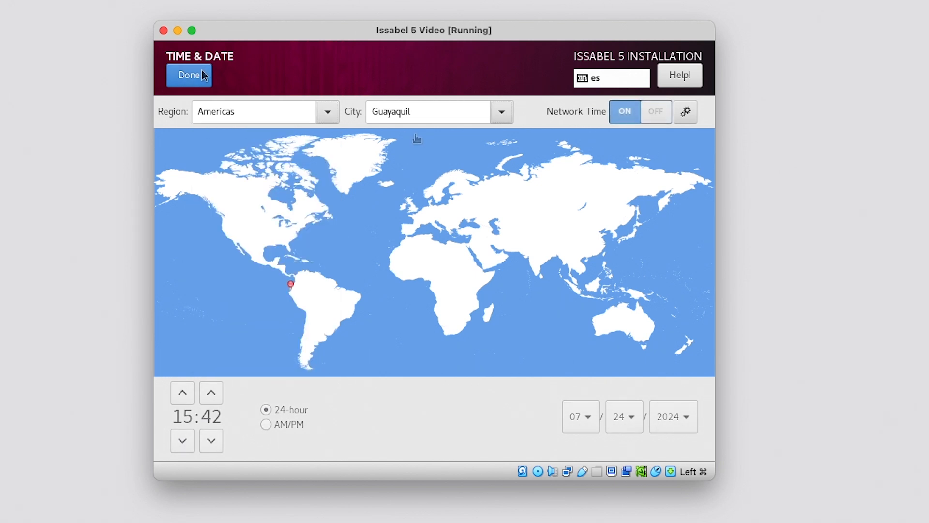
left_click(189, 75)
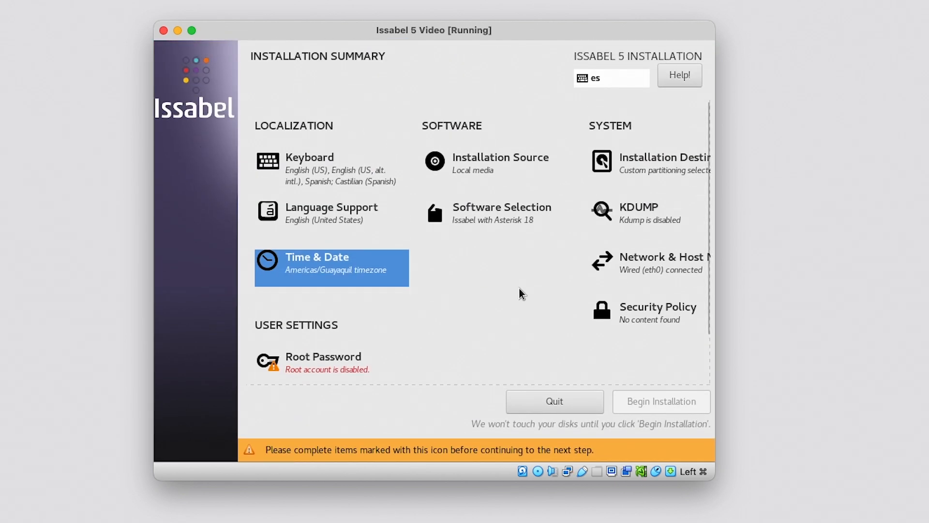
mouse_move(359, 340)
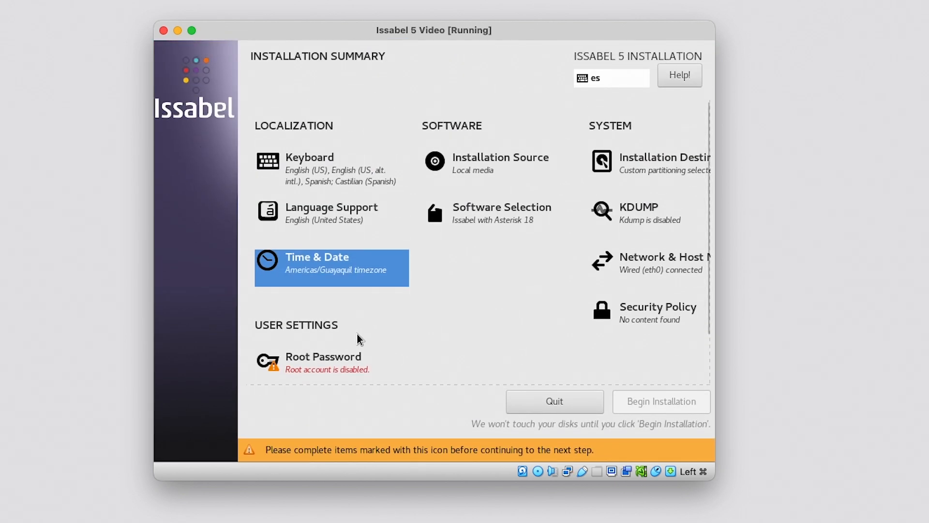
Enter and confirm the root password for the installation
left_click(323, 356)
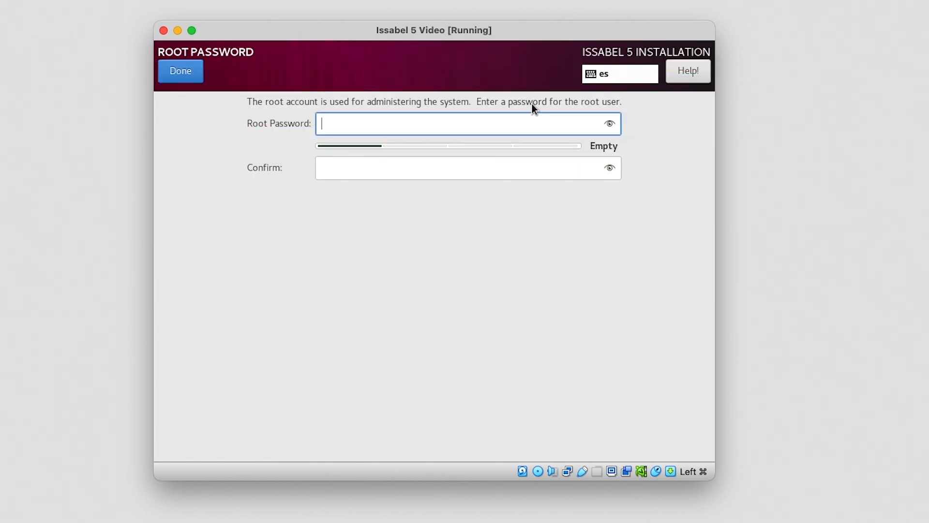
type("password")
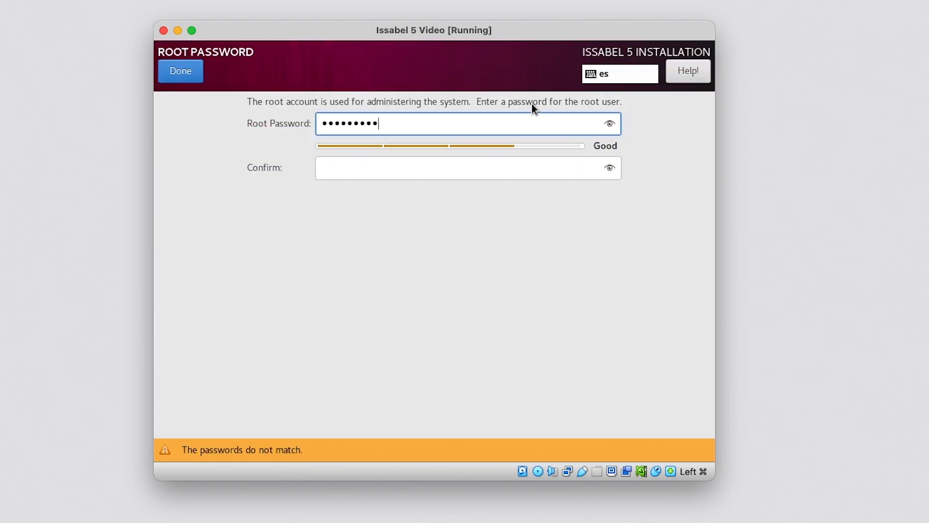
type("••••")
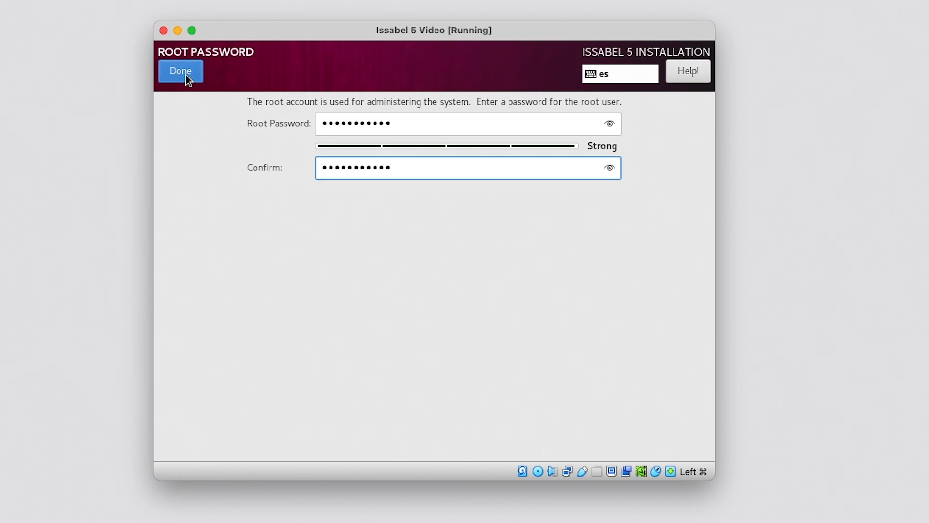
left_click(181, 70)
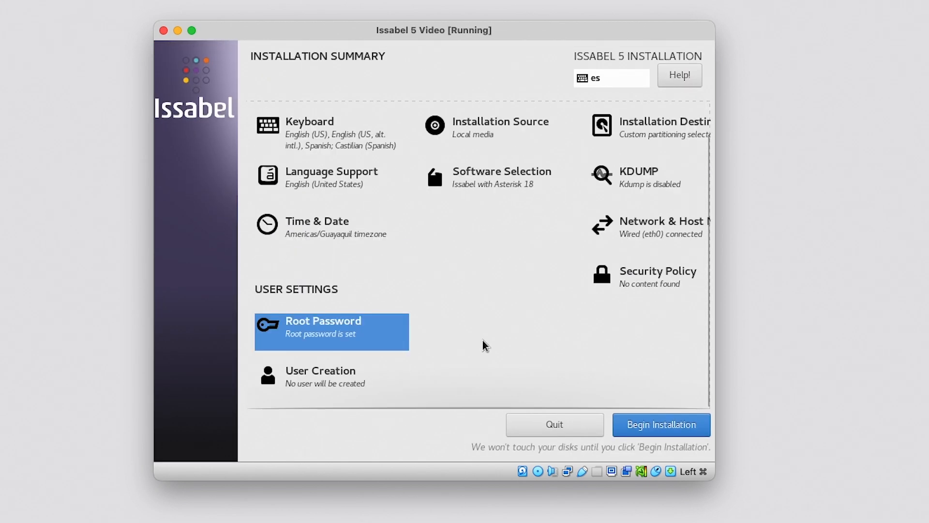
mouse_move(353, 382)
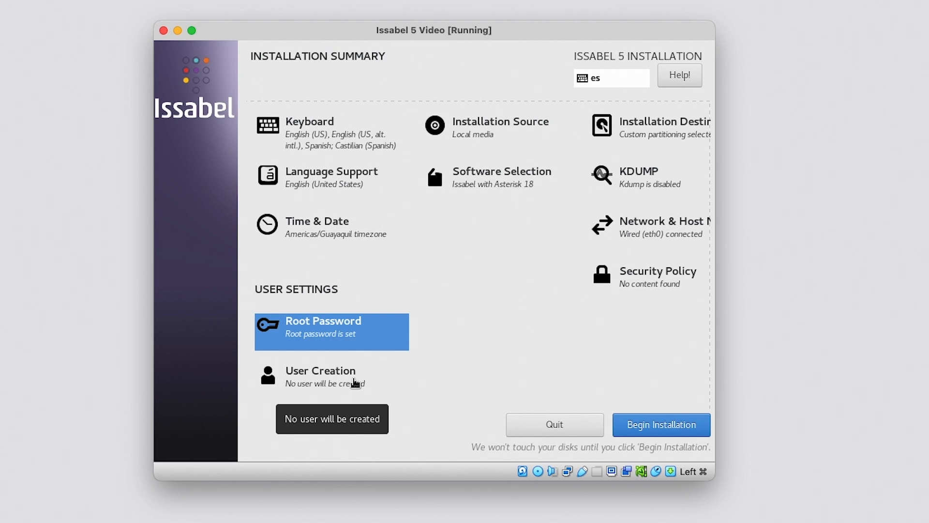
Leave User Creation empty so no extra user account is added
left_click(320, 376)
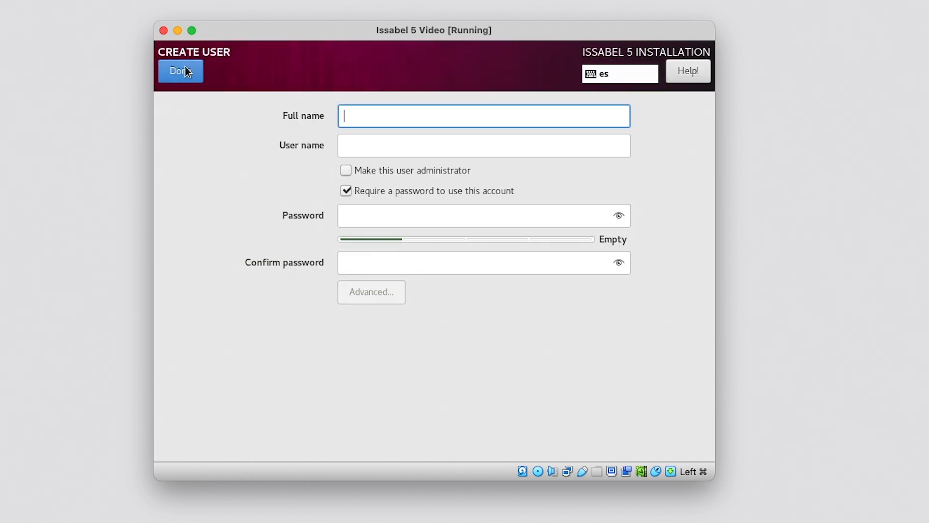
left_click(181, 71)
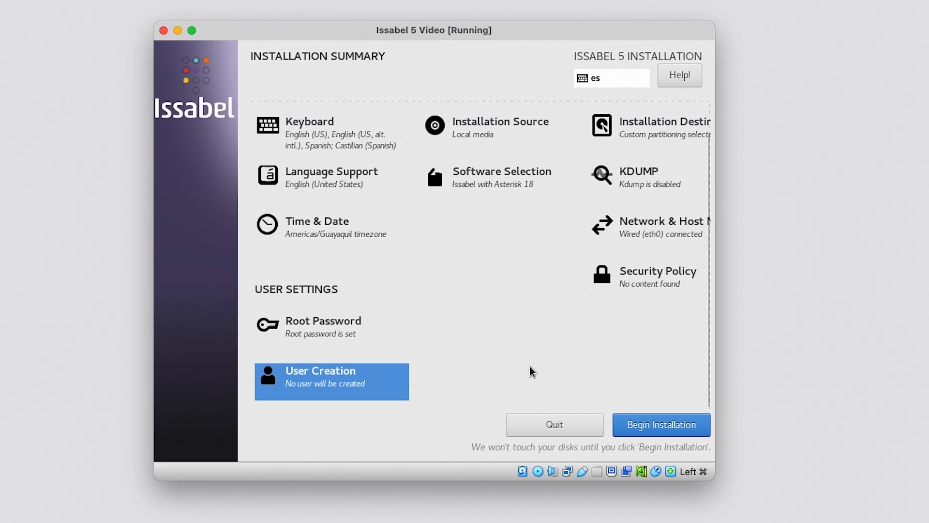
mouse_move(581, 373)
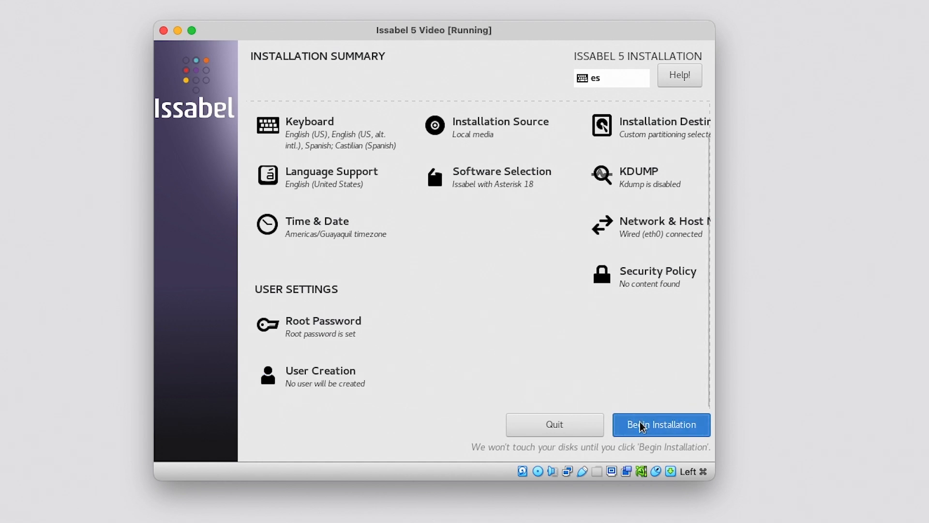
Begin the Issabel 5 installation from the Installation Summary
left_click(660, 425)
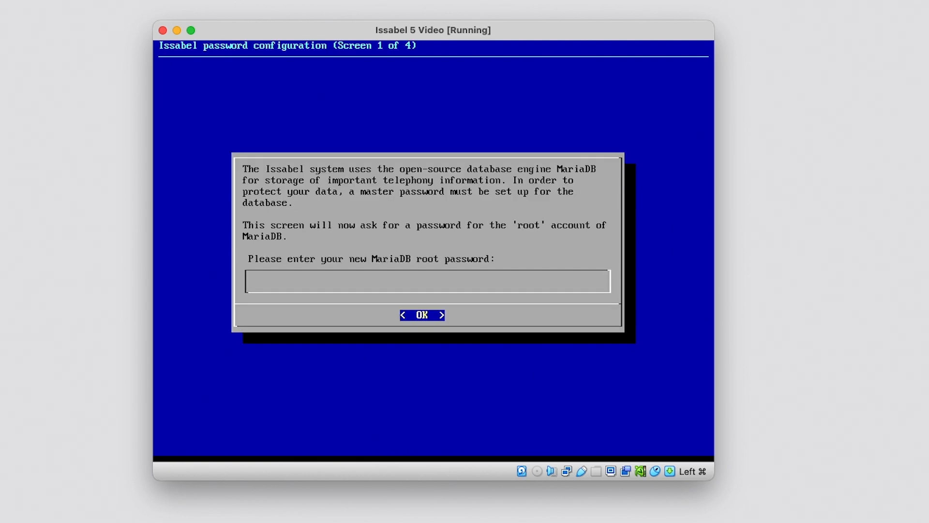
Set and confirm the MariaDB root password, then set the IssabelPBX admin password
type("*****")
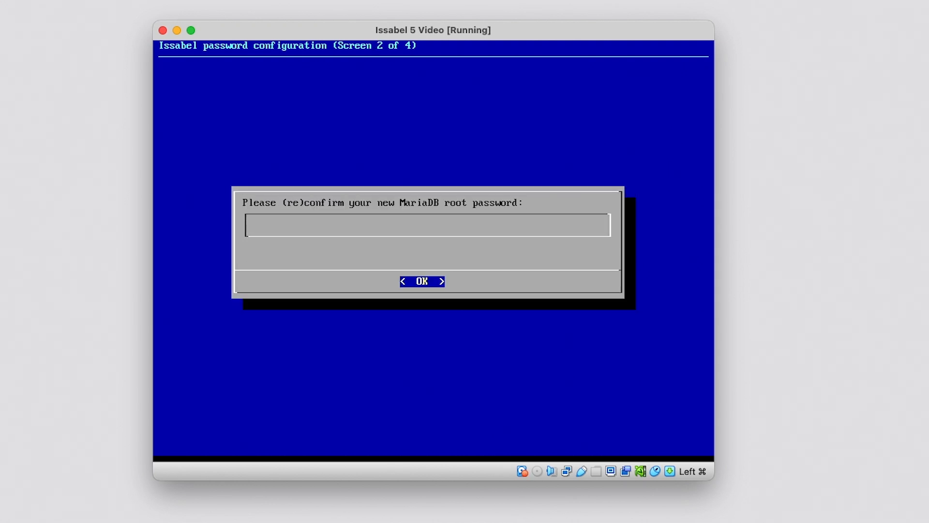
type("****")
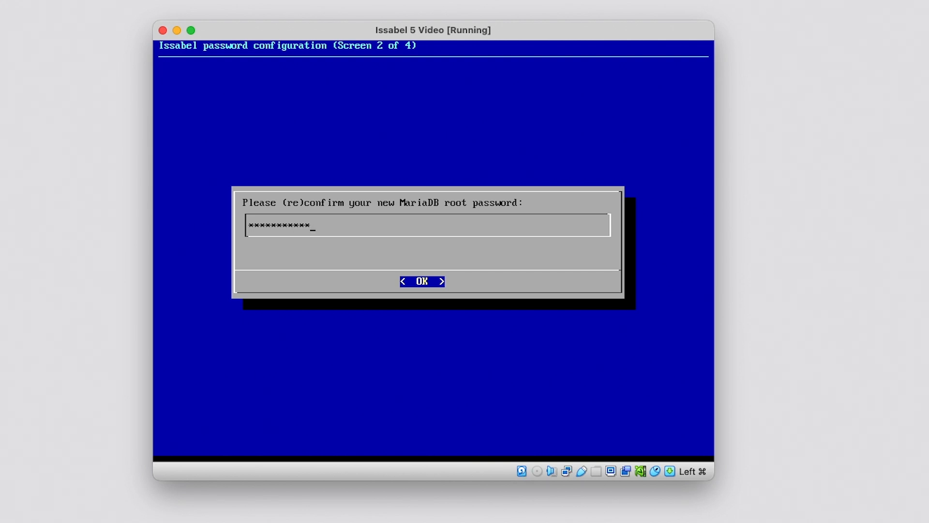
left_click(422, 280)
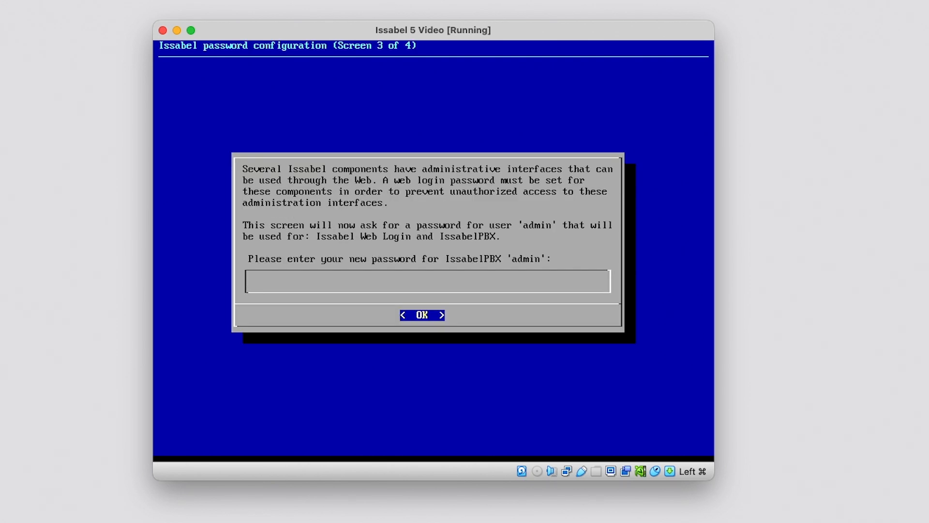
type("****")
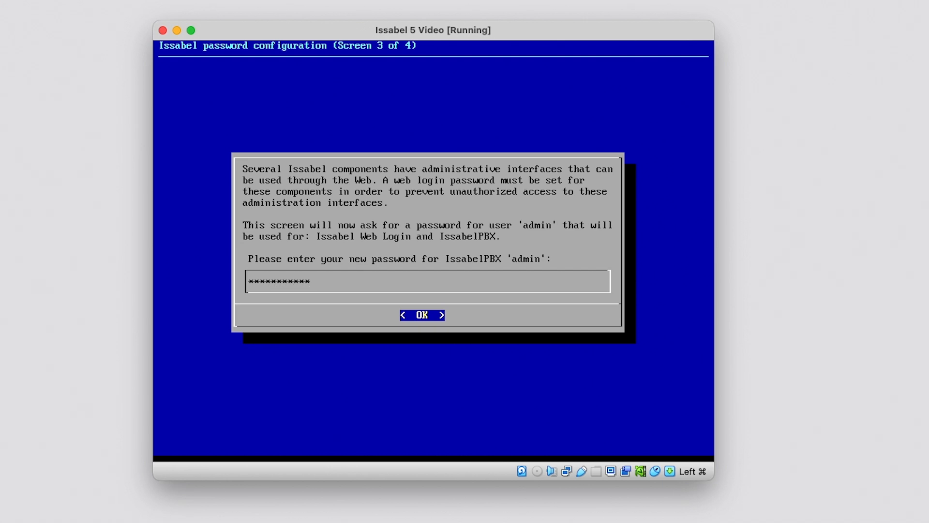
left_click(422, 315)
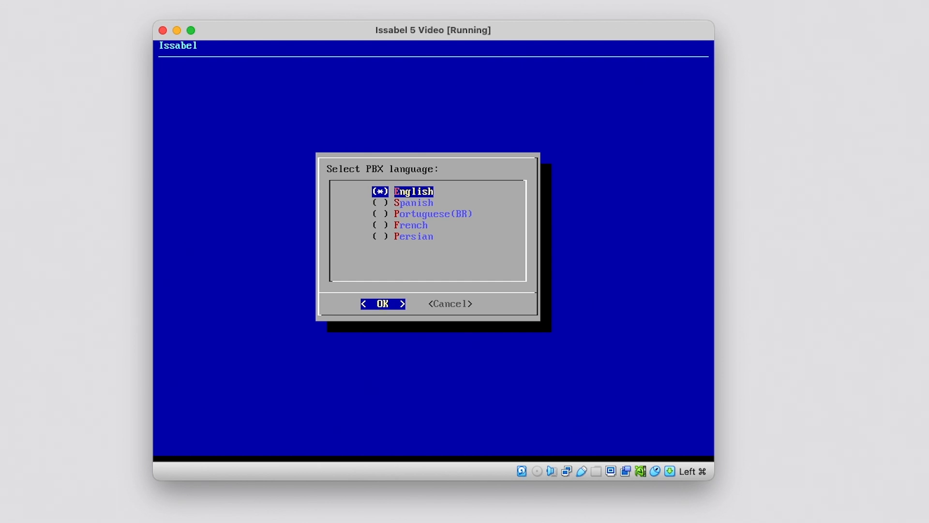
Pick English as PBX language and the default SIP channel driver
left_click(382, 303)
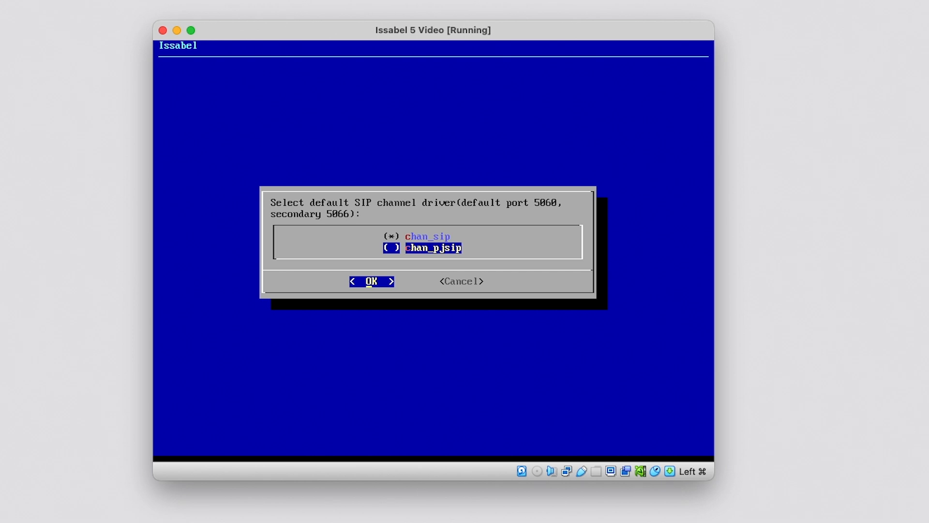
left_click(371, 281)
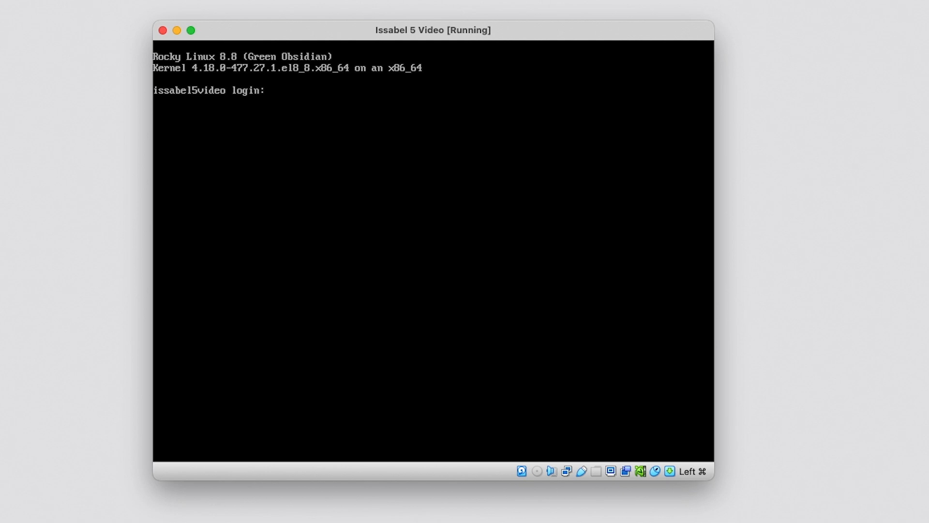
Log in to the Issabel console as root
type("root")
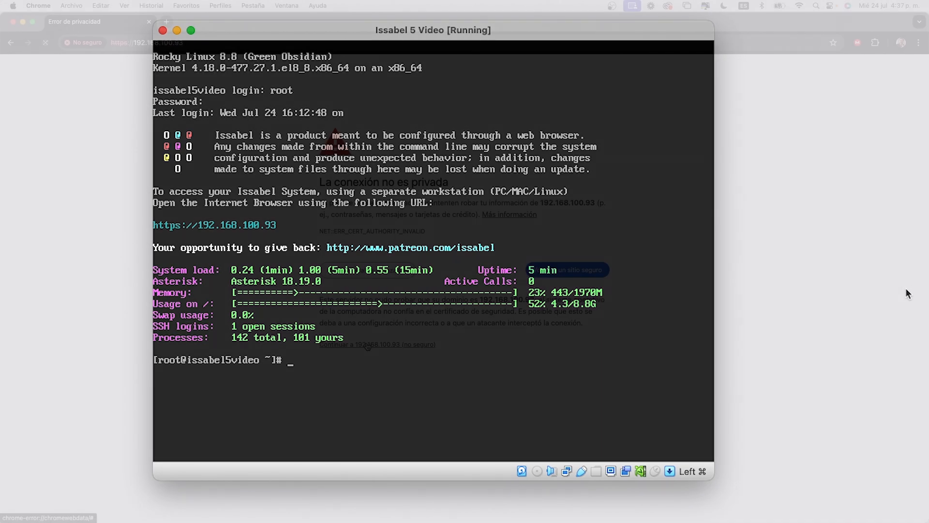
Sign in to the Issabel web interface with username admin
left_click(377, 344)
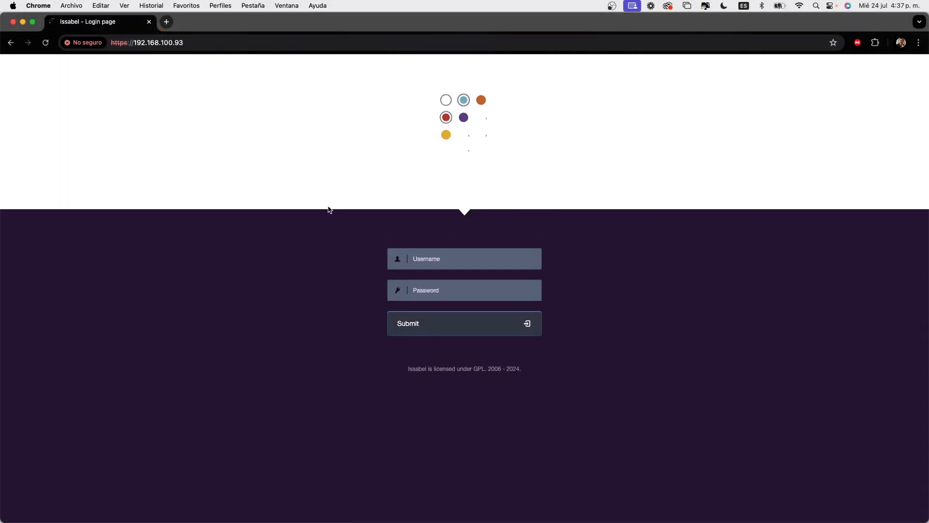
type("a")
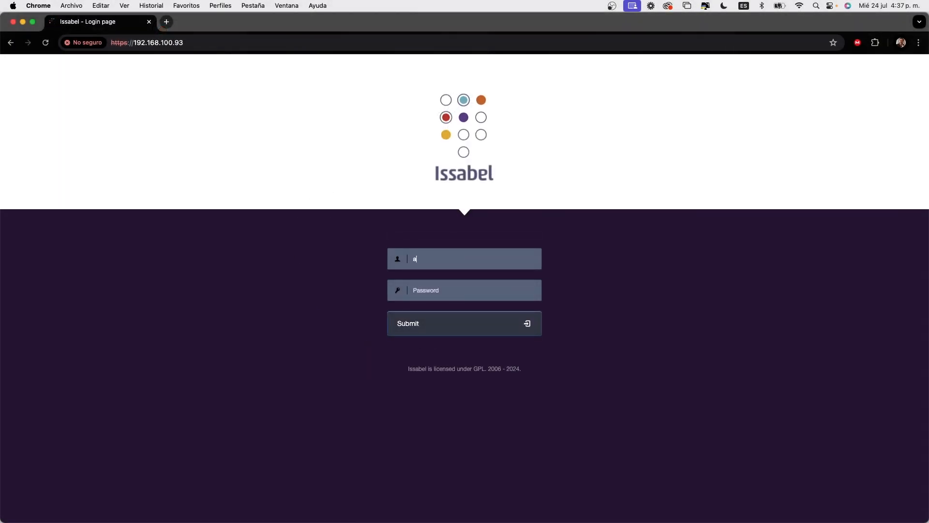
type("dmin")
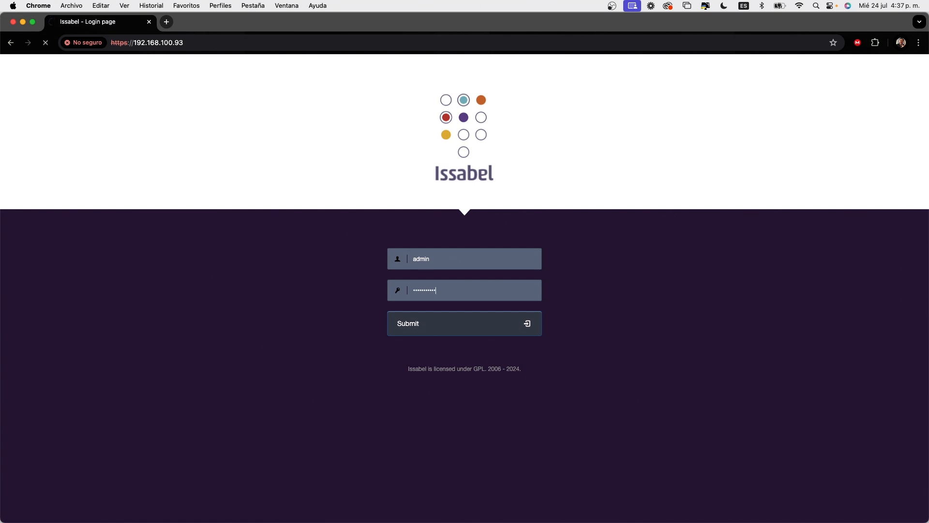
left_click(464, 323)
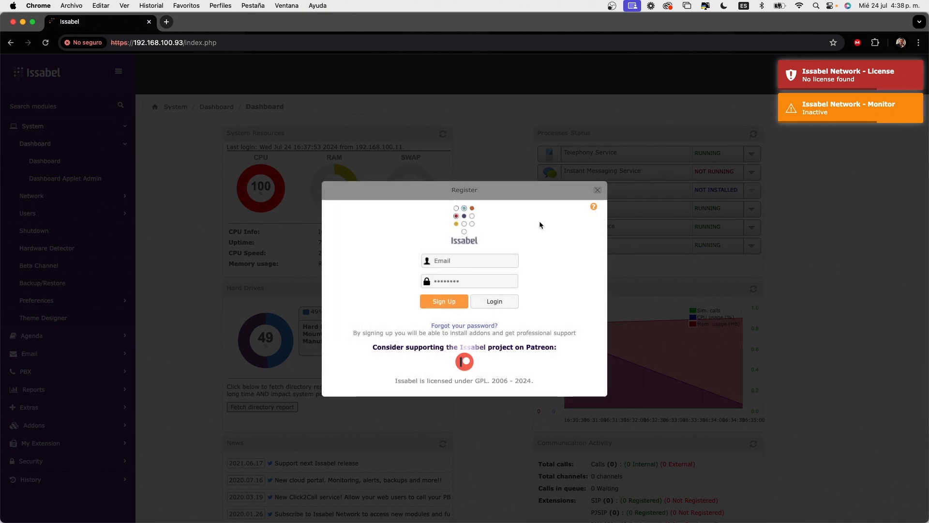
Dismiss the license alerts and view, then close, the Issabel Network registration form
left_click(444, 301)
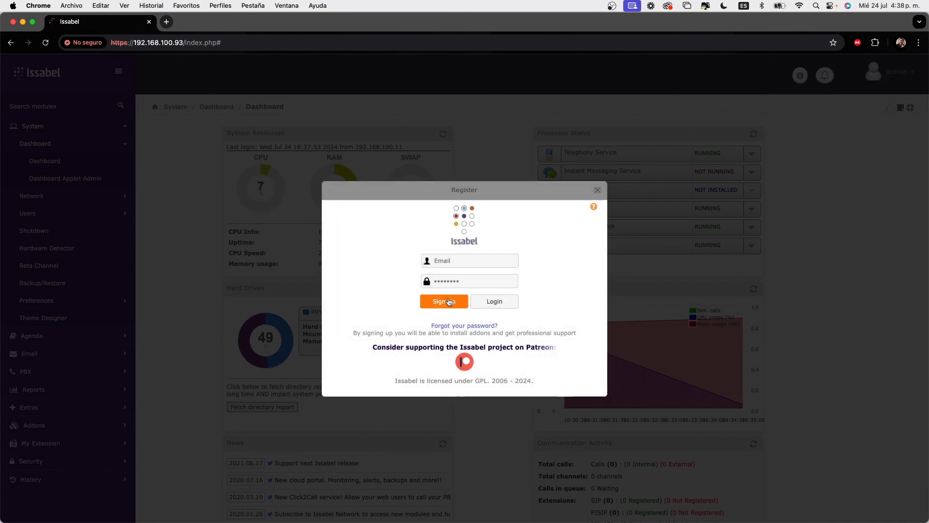
left_click(444, 301)
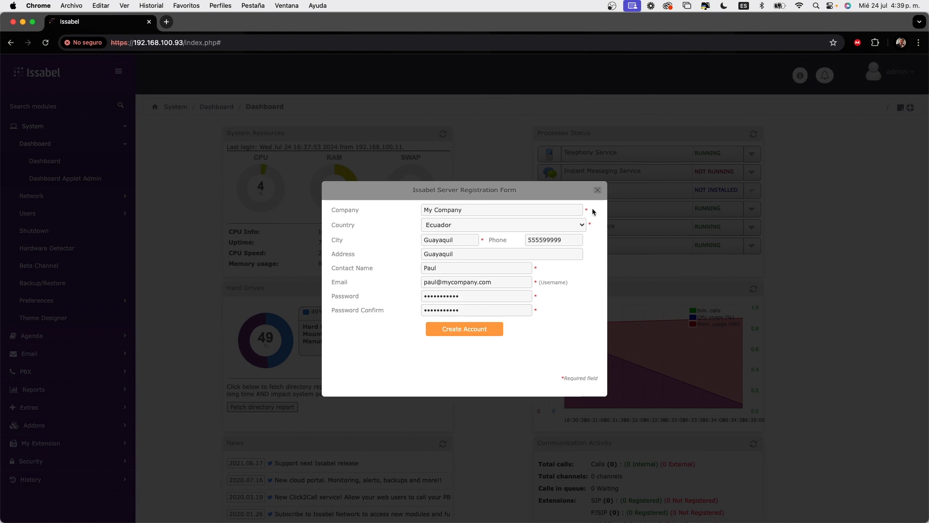
left_click(597, 190)
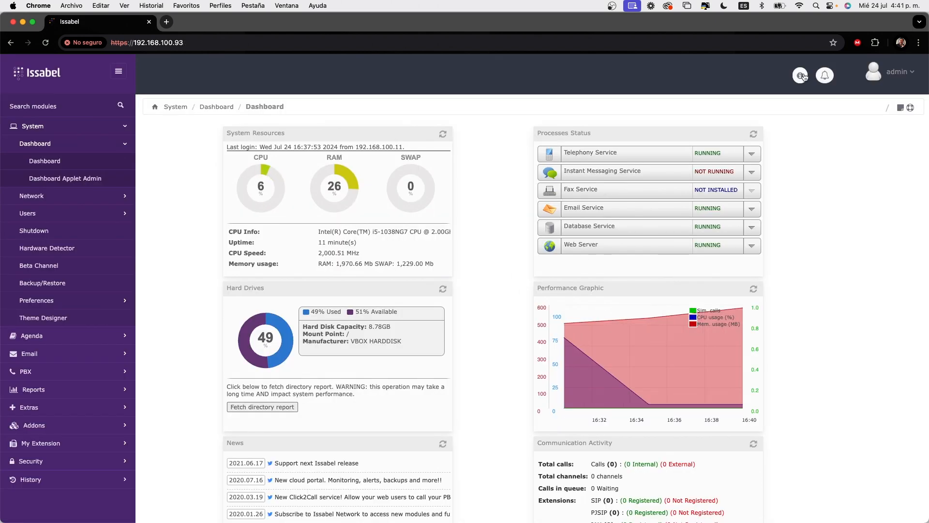
Reopen the Register dialog and log in with account 'polestar'
left_click(800, 76)
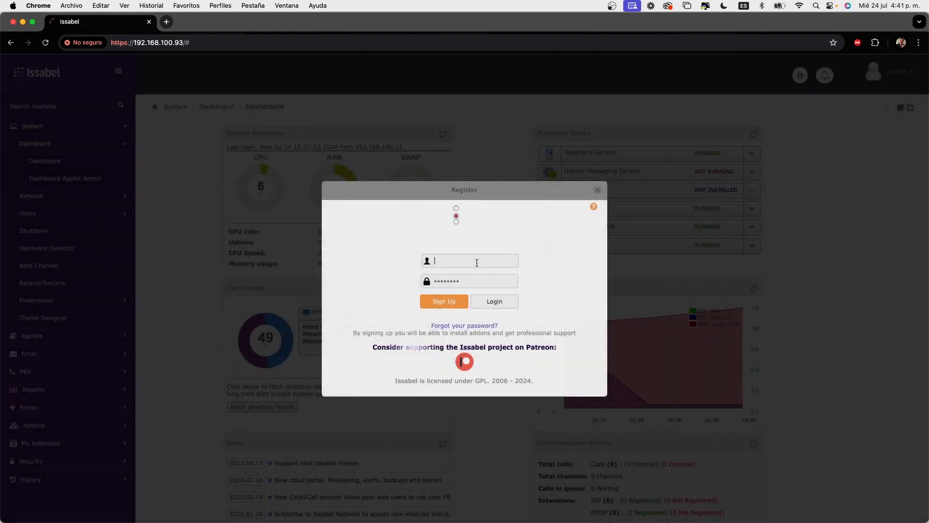
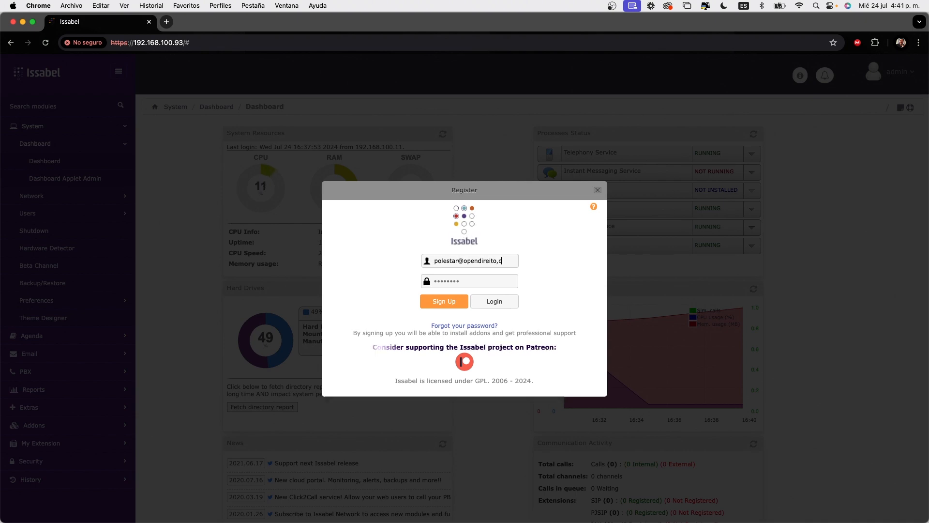
left_click(596, 189)
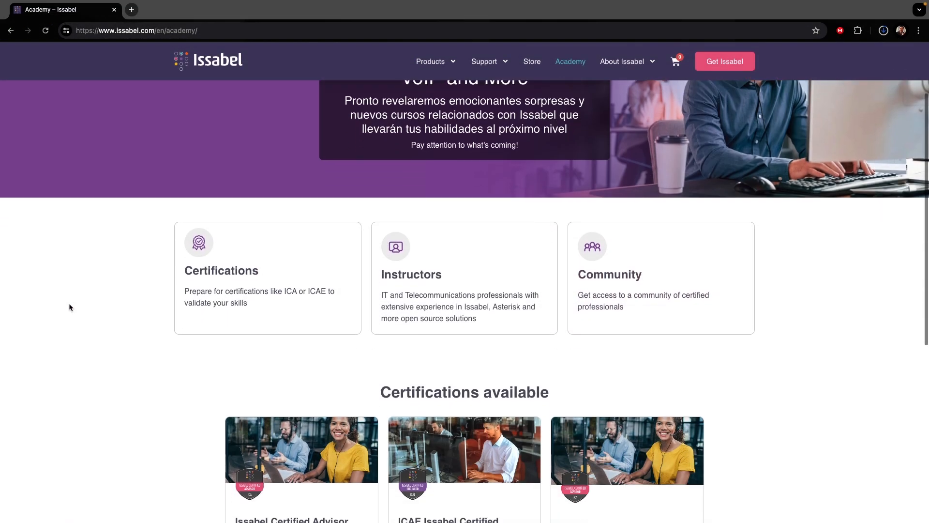
Scroll the Issabel Academy page down to the certification cards, including ICA and ICAE
scroll("down", 3)
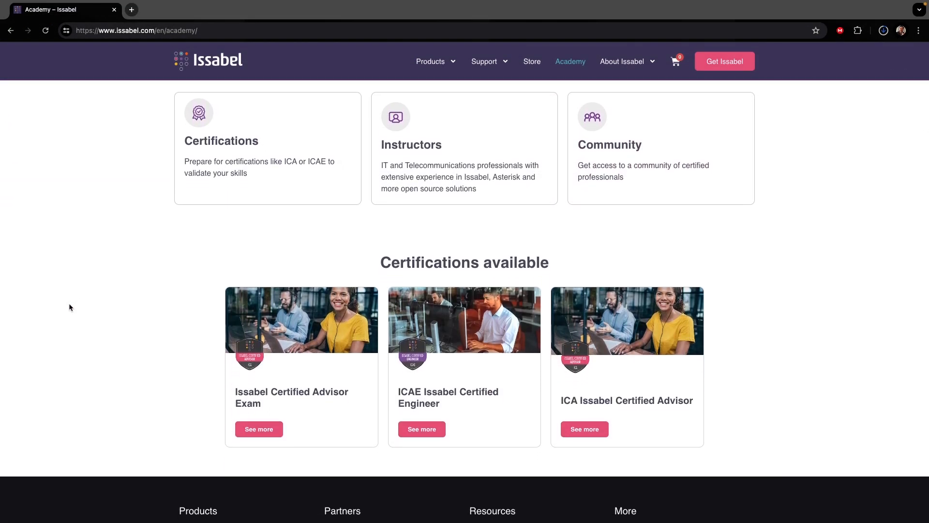